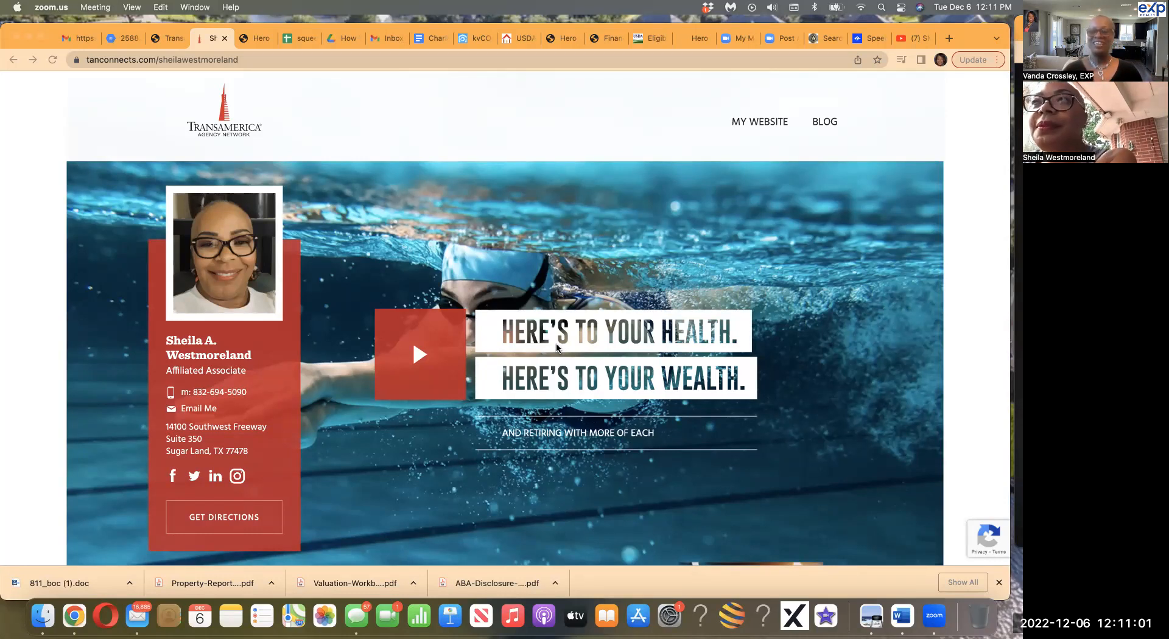
{"action": "mouse_move", "coordinate": [238, 177]}
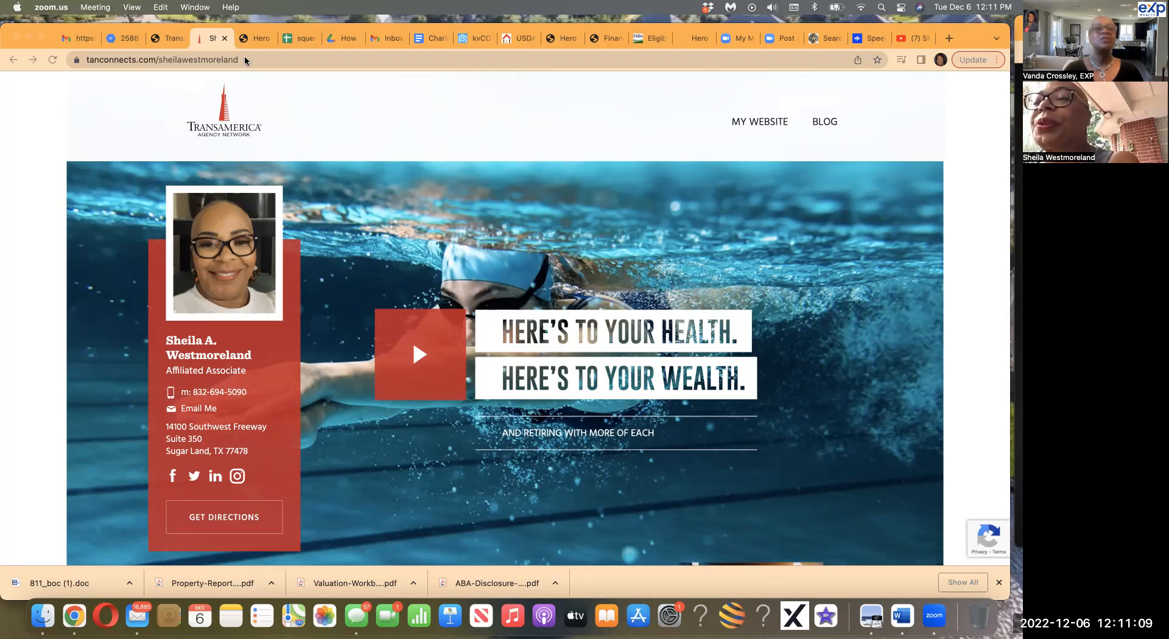
{"action": "mouse_move", "coordinate": [250, 28]}
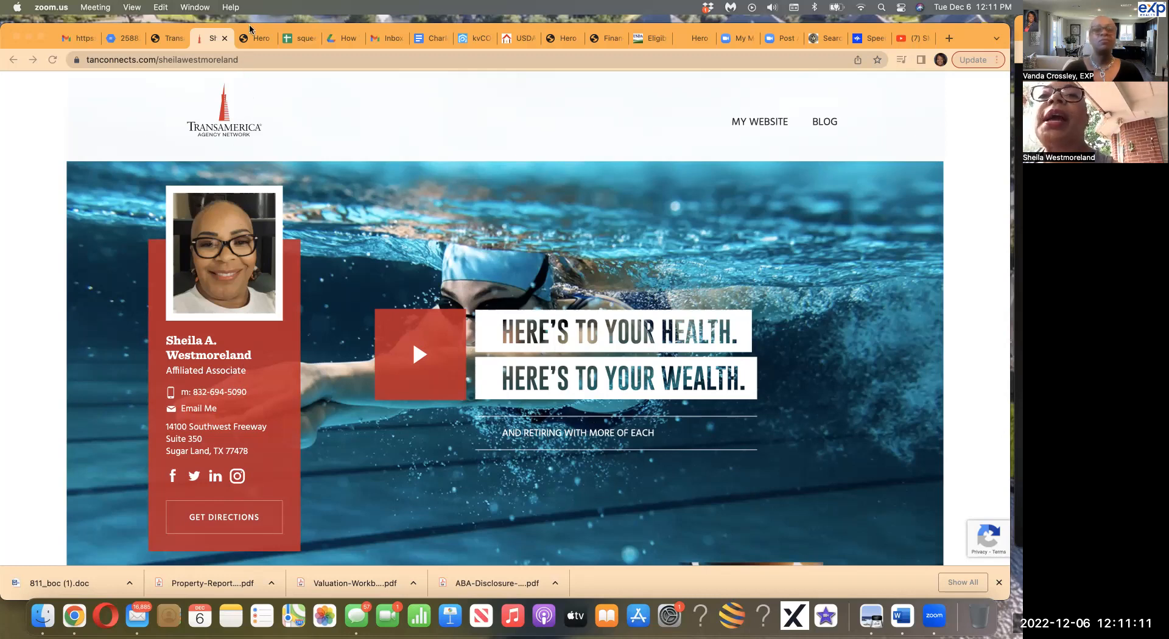
Scroll the agent page past the hero banner to the guide form and About section.
{"action": "scroll", "scroll_direction": "down", "scroll_amount": 3}
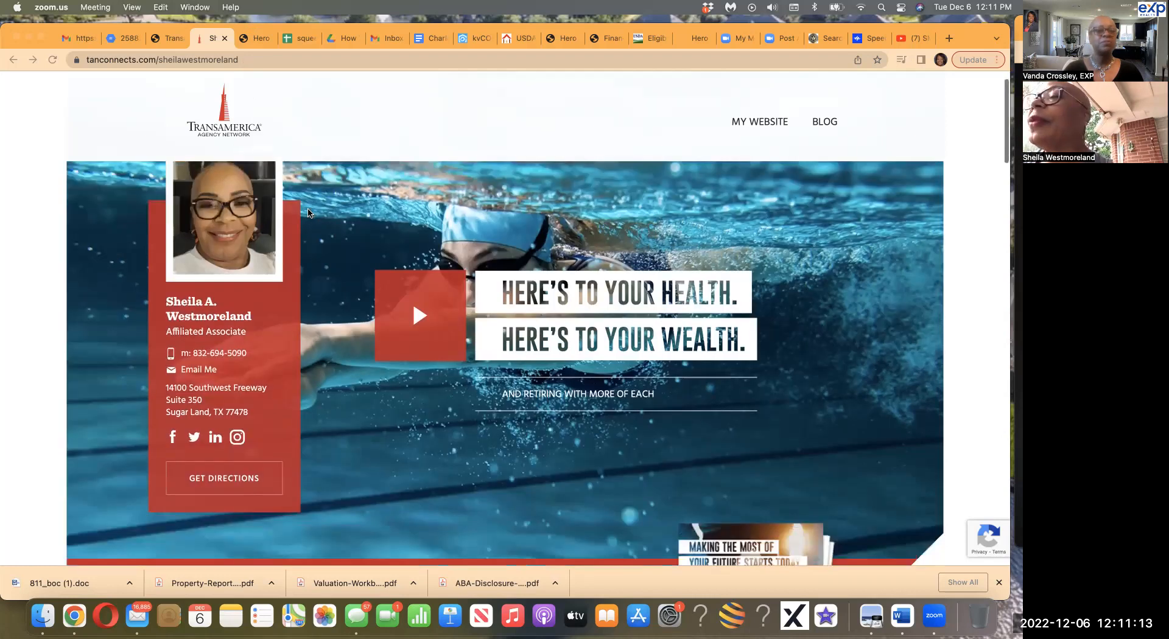
{"action": "scroll", "scroll_direction": "down", "scroll_amount": 3}
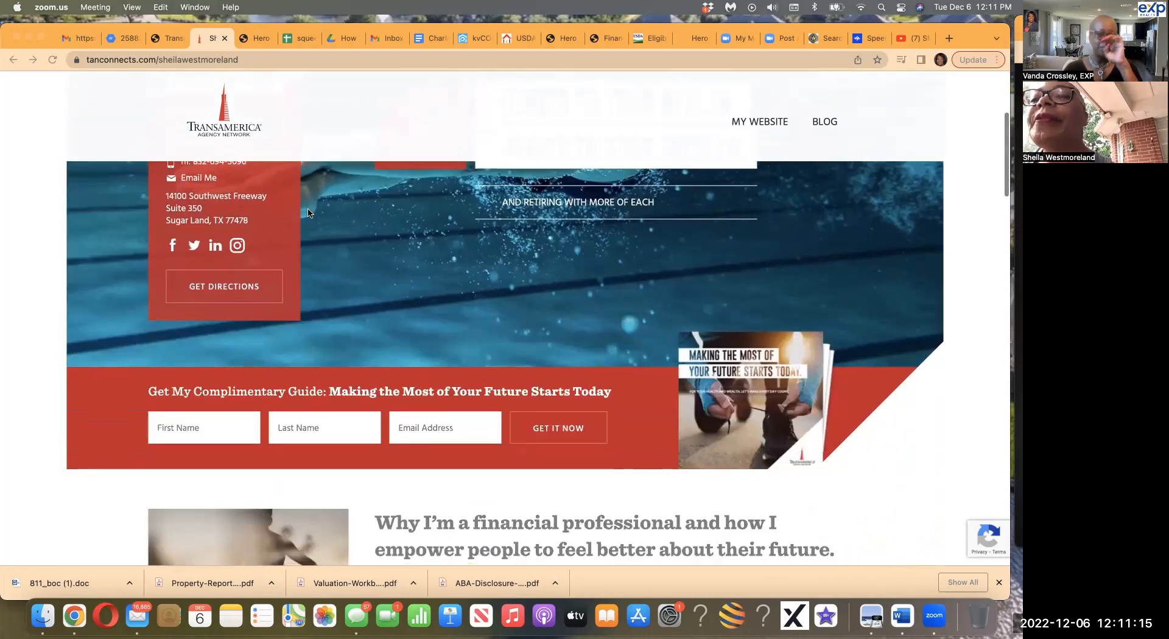
{"action": "scroll", "scroll_direction": "down", "scroll_amount": 3}
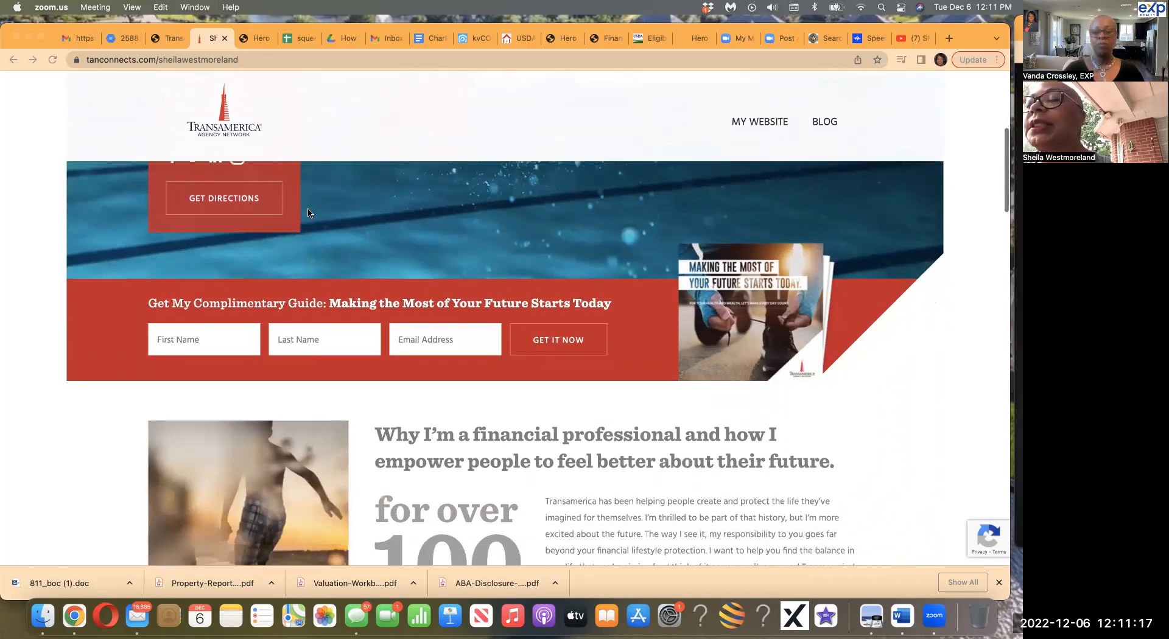
{"action": "scroll", "scroll_direction": "down", "scroll_amount": 3}
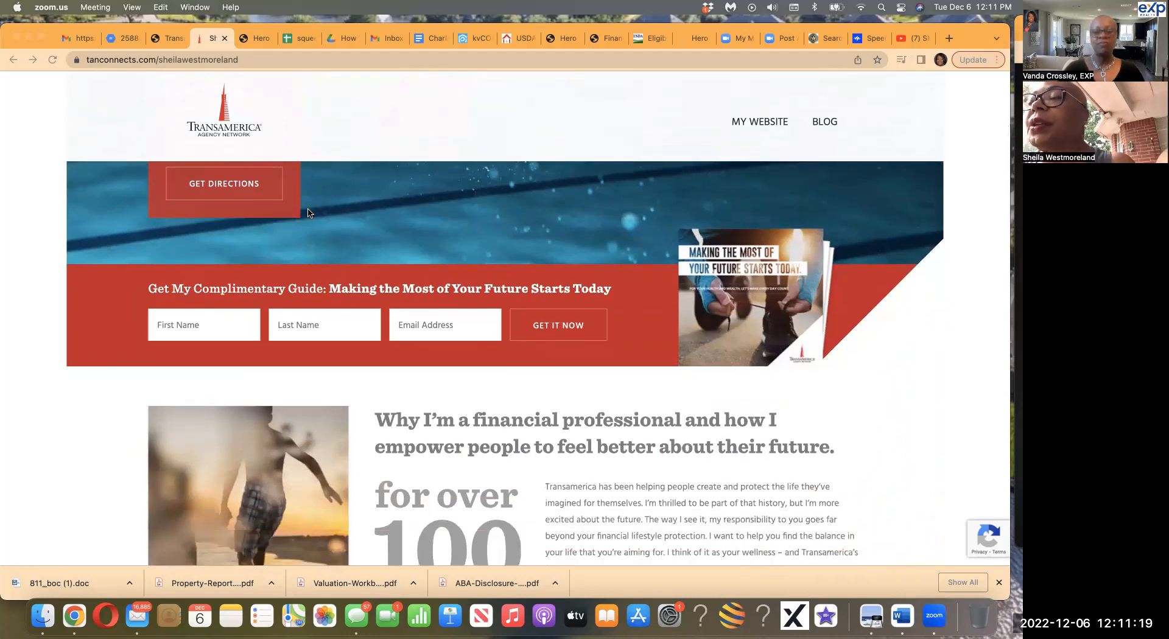
{"action": "scroll", "scroll_direction": "down", "scroll_amount": 3}
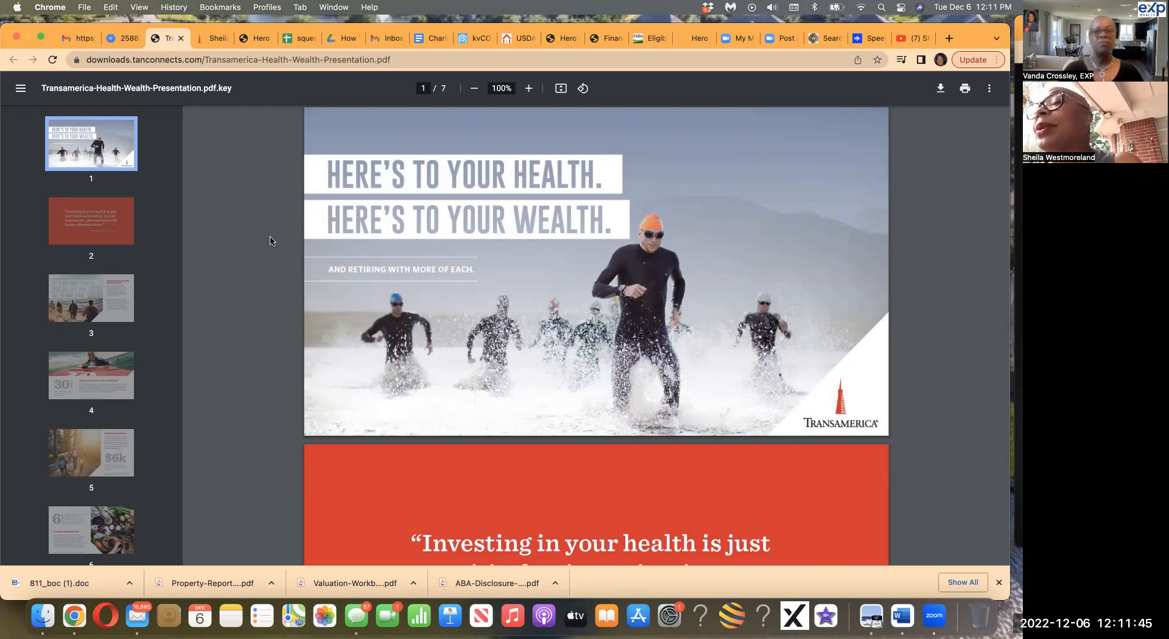
{"action": "mouse_move", "coordinate": [378, 172]}
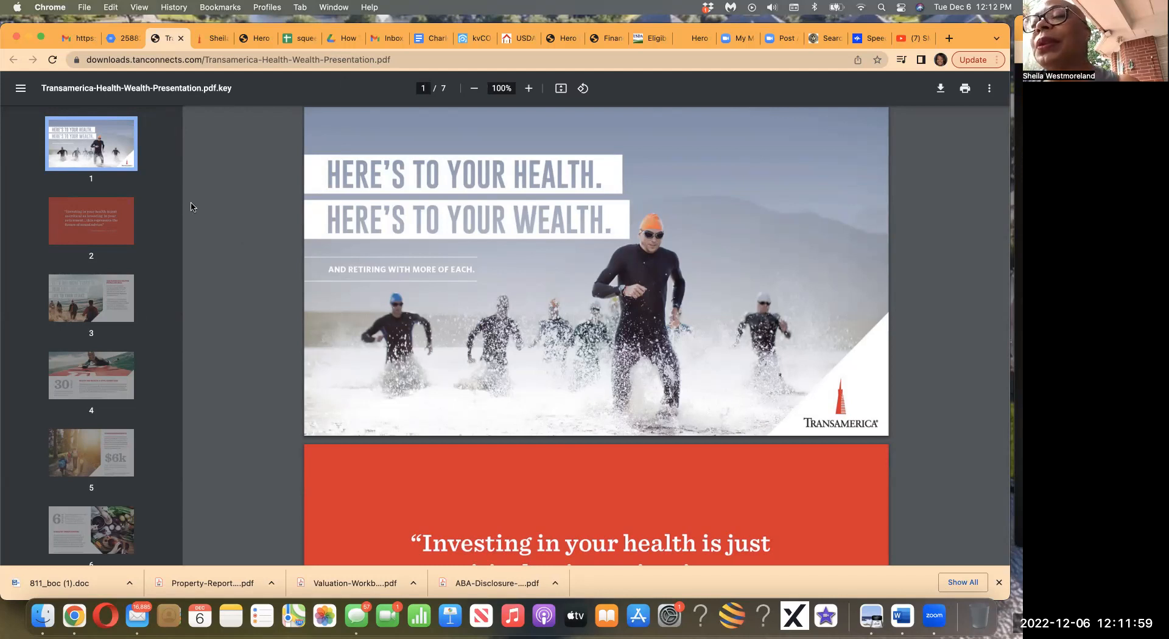
{"action": "mouse_move", "coordinate": [358, 298]}
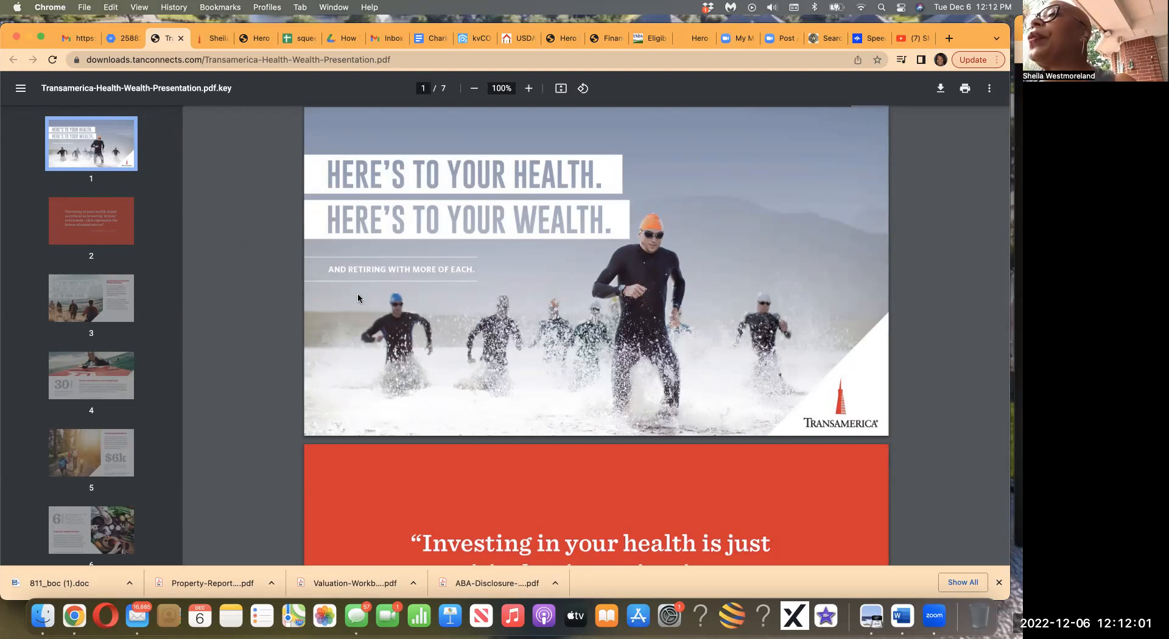
Scroll the Health Wealth presentation PDF down through page 4 to the Compounding Benefits page.
{"action": "scroll", "scroll_direction": "down", "scroll_amount": 3}
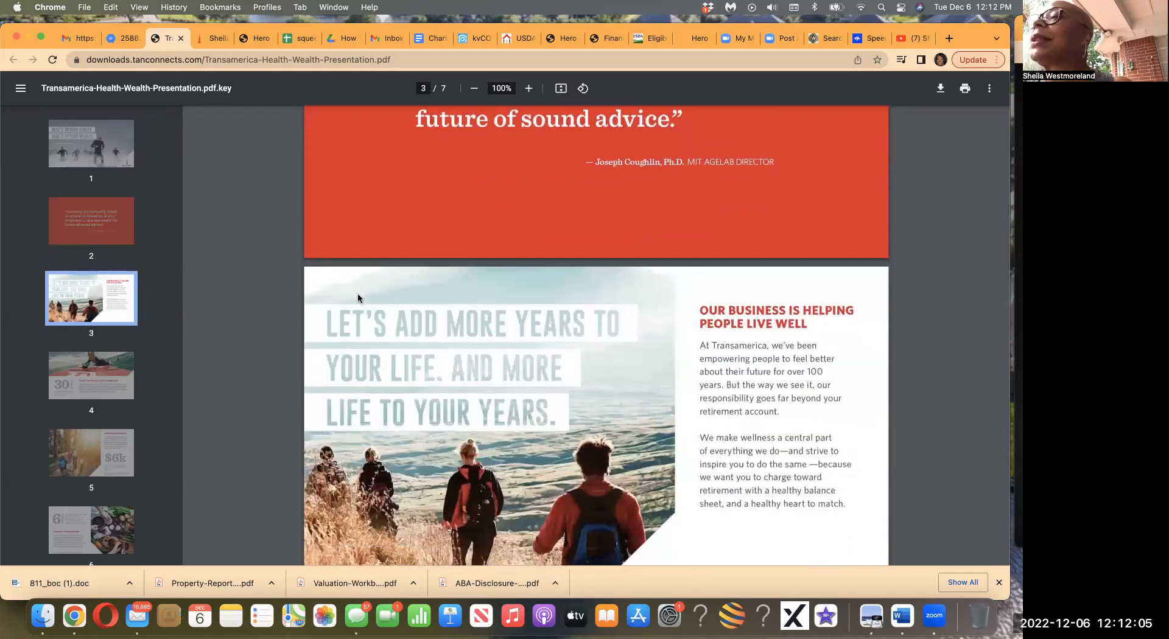
{"action": "scroll", "scroll_direction": "down", "scroll_amount": 3}
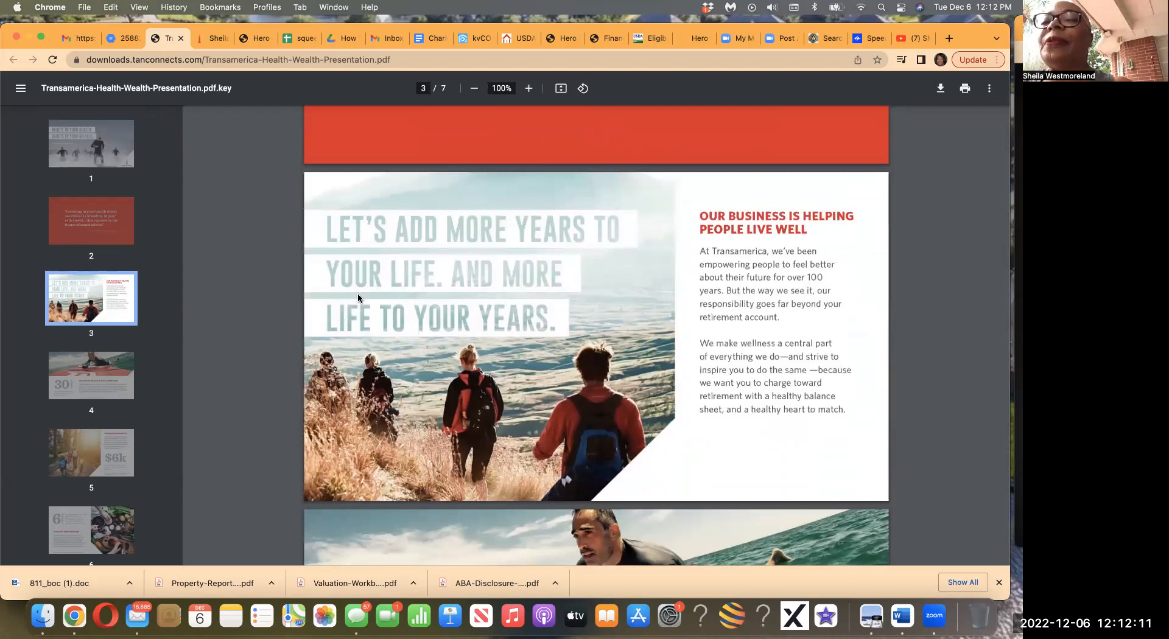
{"action": "scroll", "scroll_direction": "down", "scroll_amount": 3}
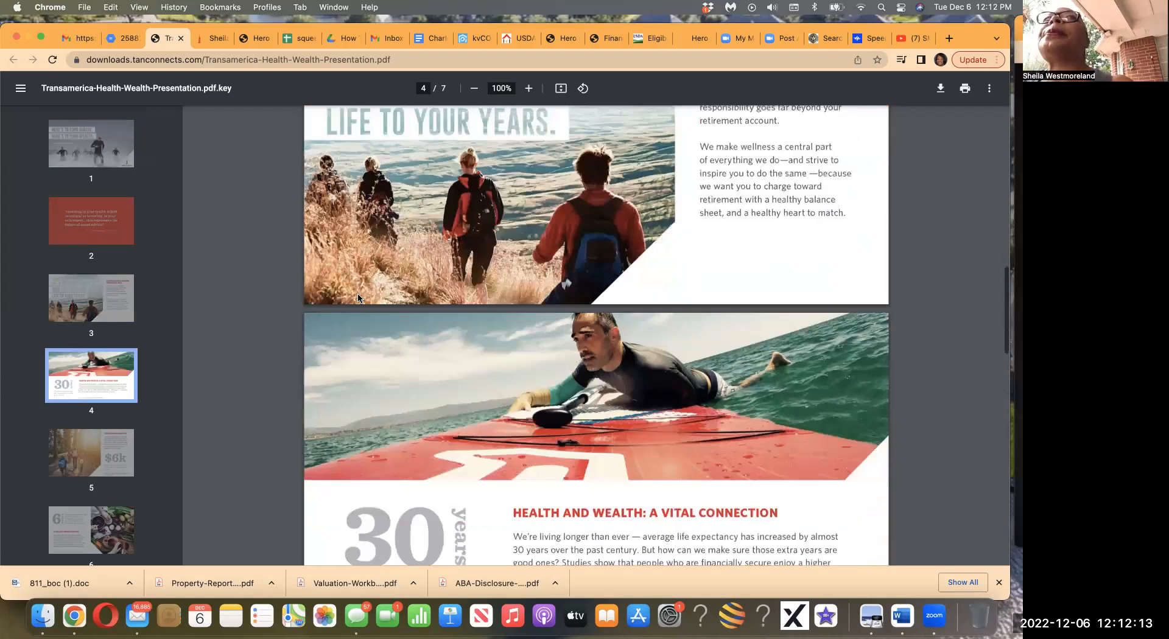
{"action": "scroll", "scroll_direction": "down", "scroll_amount": 3}
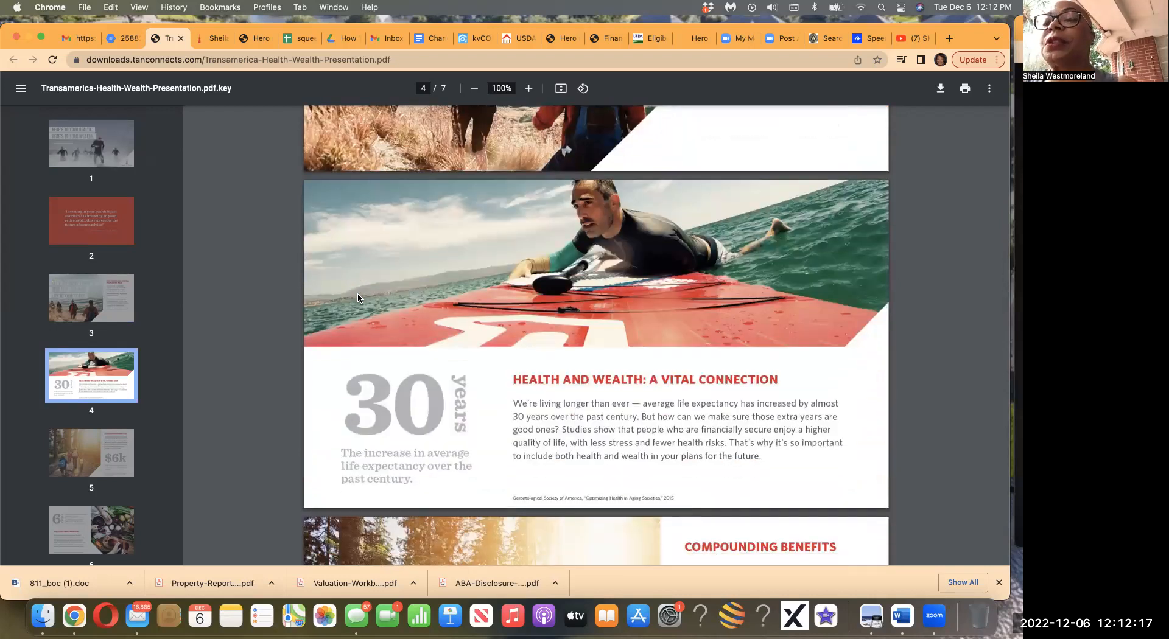
{"action": "scroll", "scroll_direction": "down", "scroll_amount": 3}
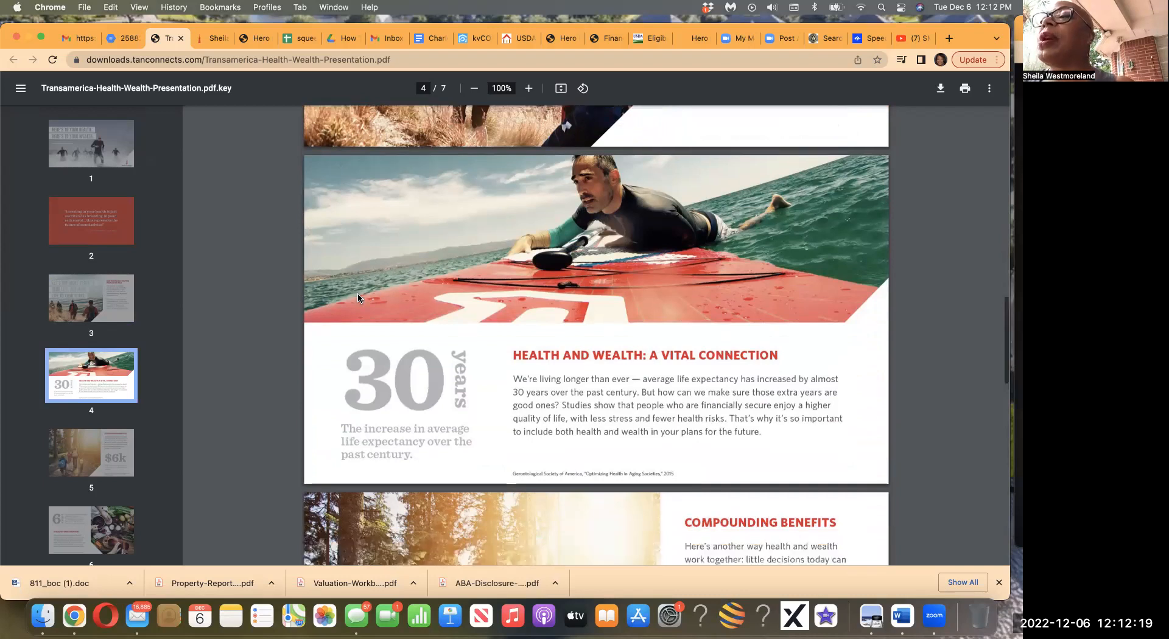
{"action": "scroll", "scroll_direction": "down", "scroll_amount": 3}
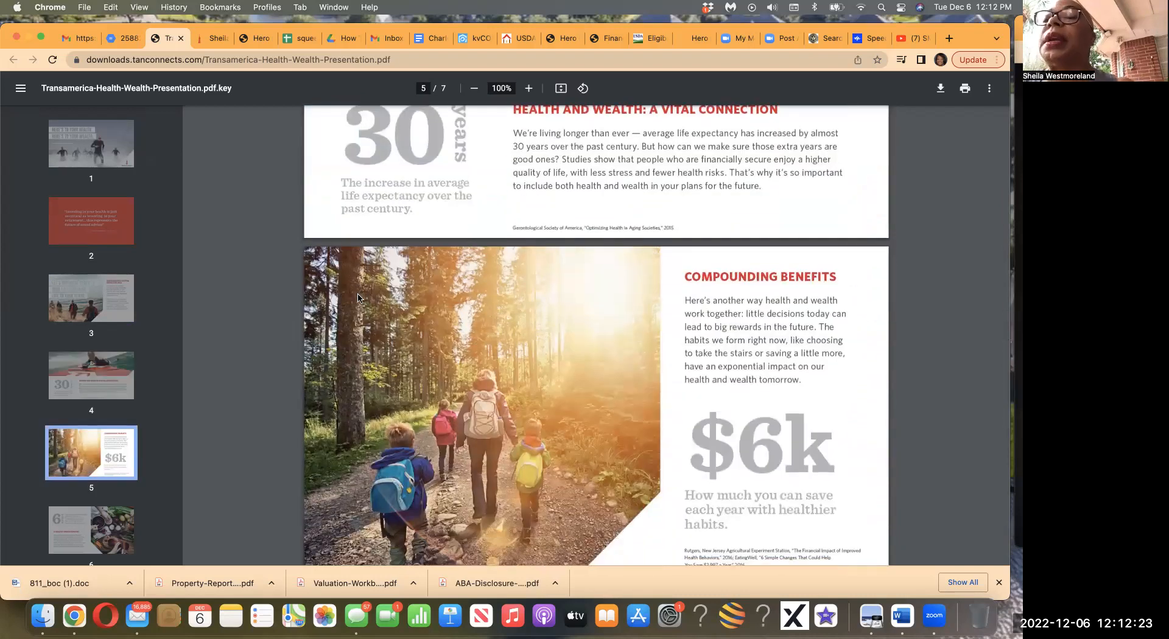
{"action": "scroll", "scroll_direction": "down", "scroll_amount": 3}
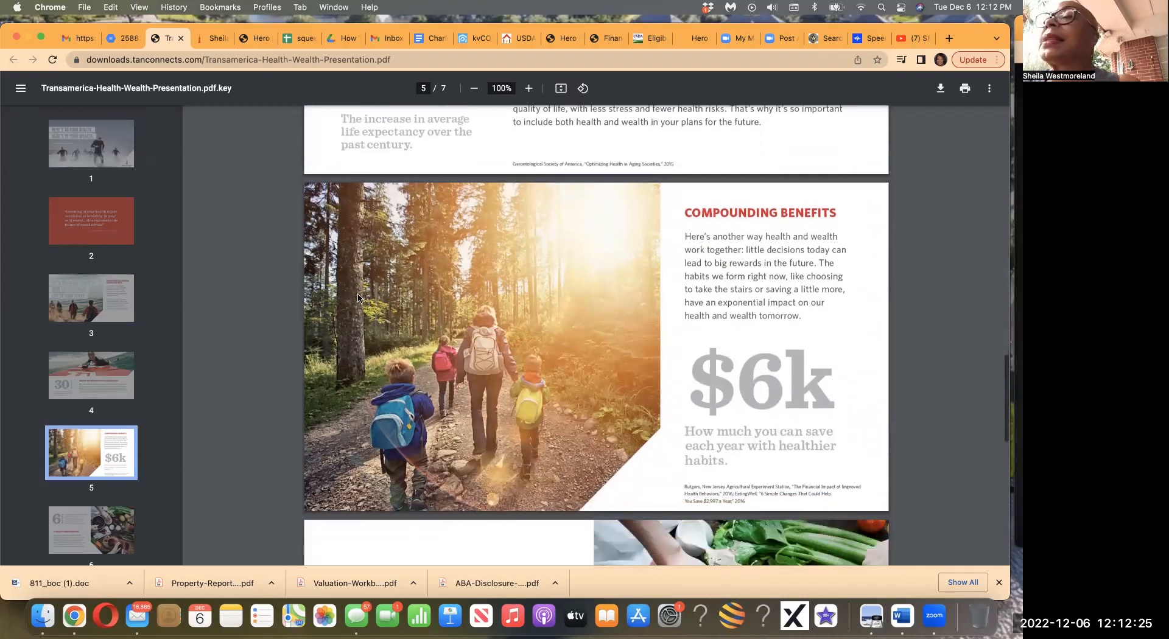
{"action": "scroll", "scroll_direction": "down", "scroll_amount": 3}
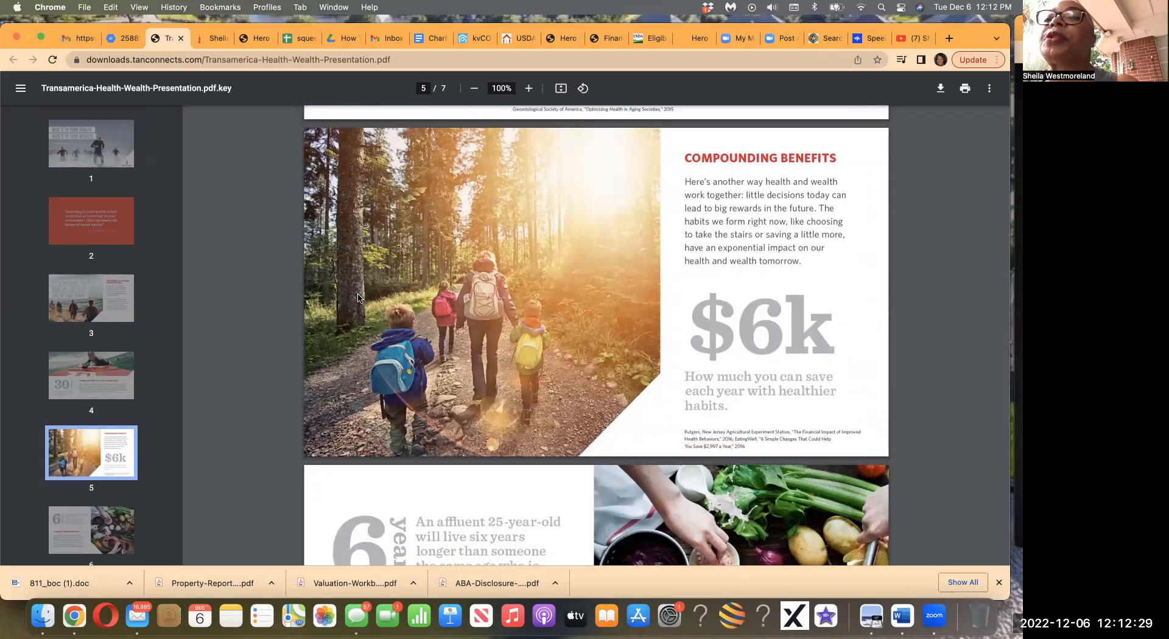
{"action": "mouse_move", "coordinate": [218, 148]}
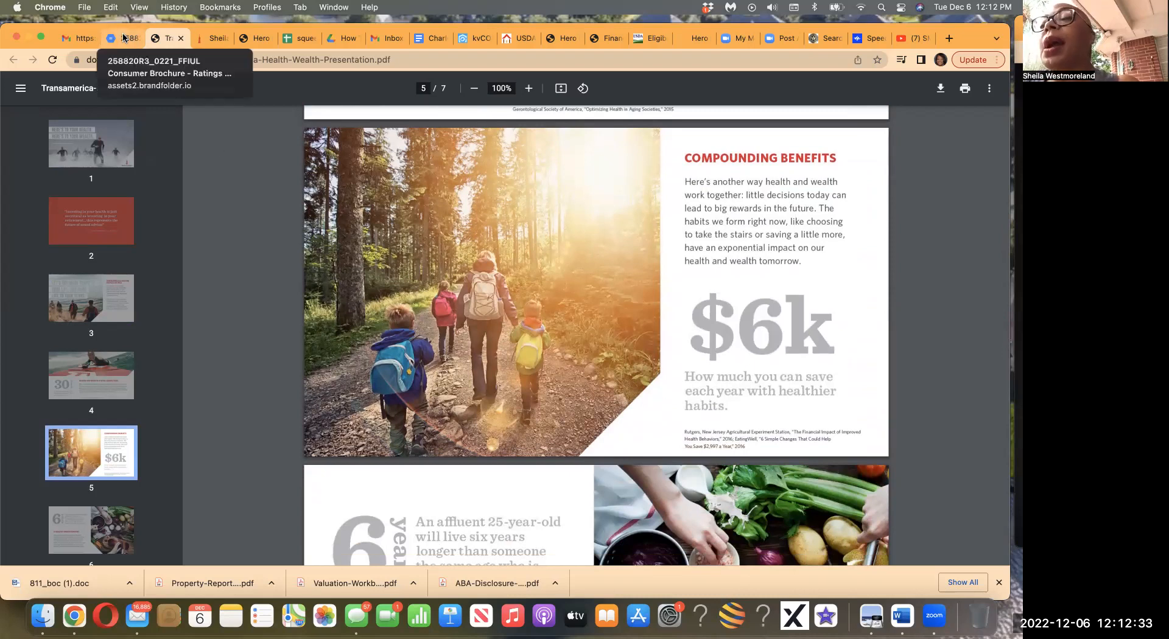
Switch to the FFIUL Consumer Brochure PDF and jump to pages 4 and 5.
{"action": "left_click", "coordinate": [123, 38]}
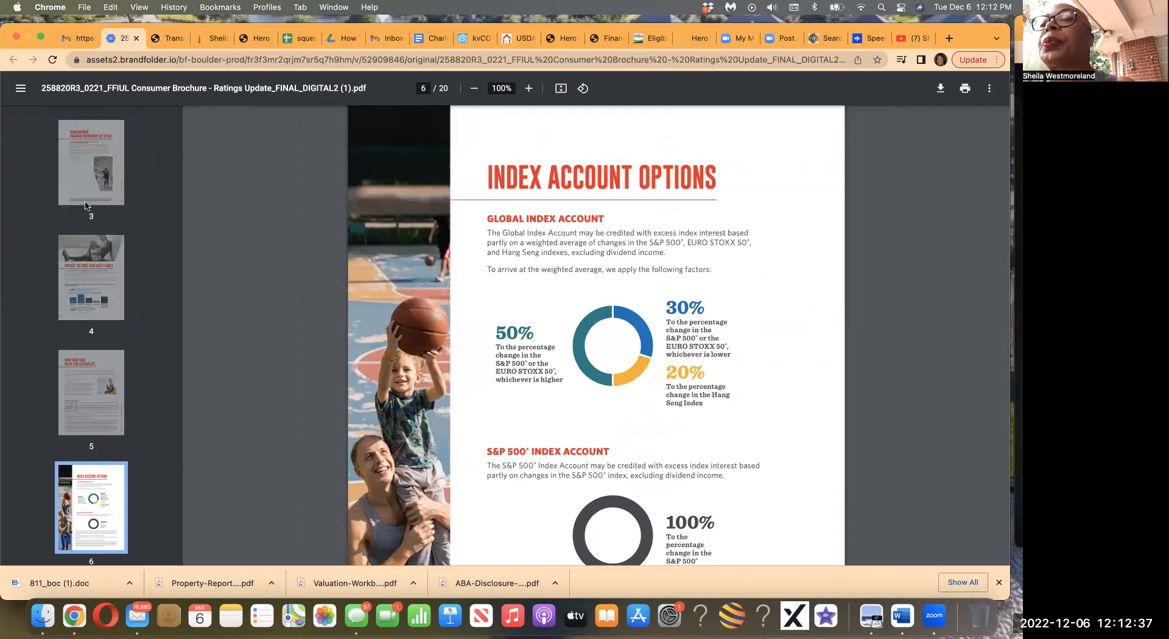
{"action": "left_click", "coordinate": [91, 162]}
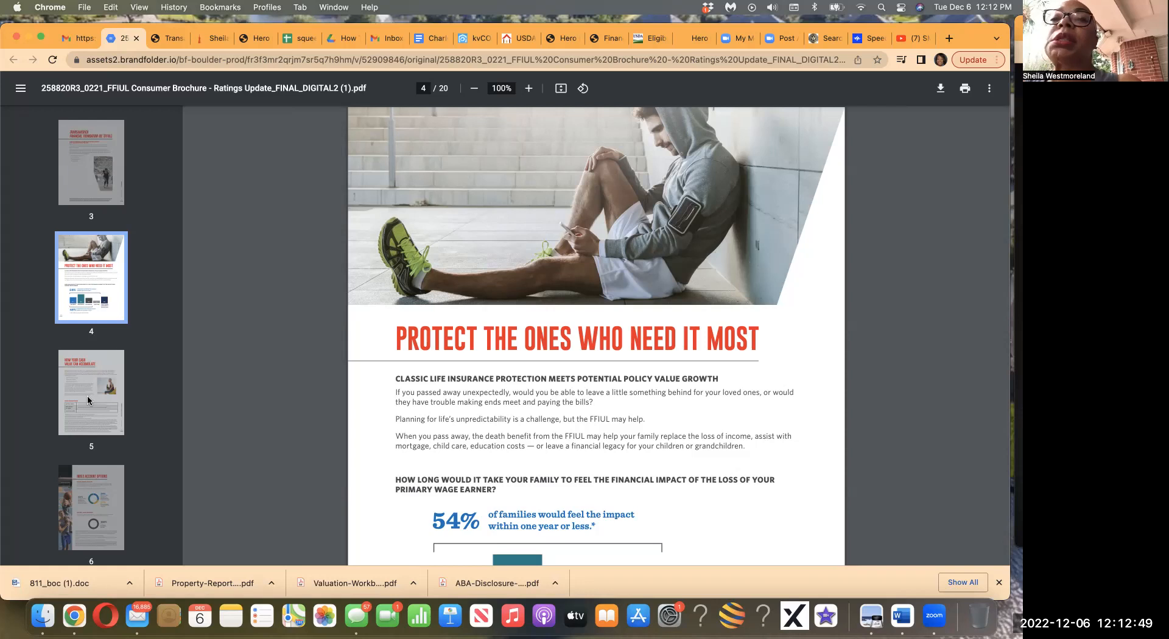
{"action": "left_click", "coordinate": [92, 392]}
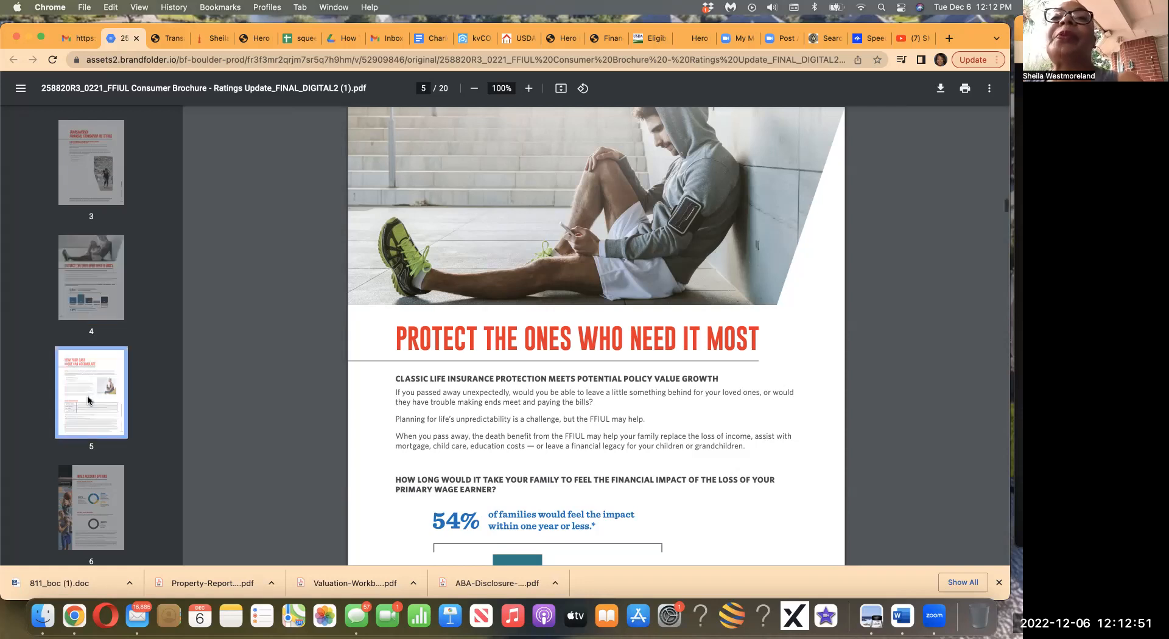
Scroll through page 6's Index Account Options to The Power of a Guaranteed Floor.
{"action": "scroll", "scroll_direction": "down", "scroll_amount": 3}
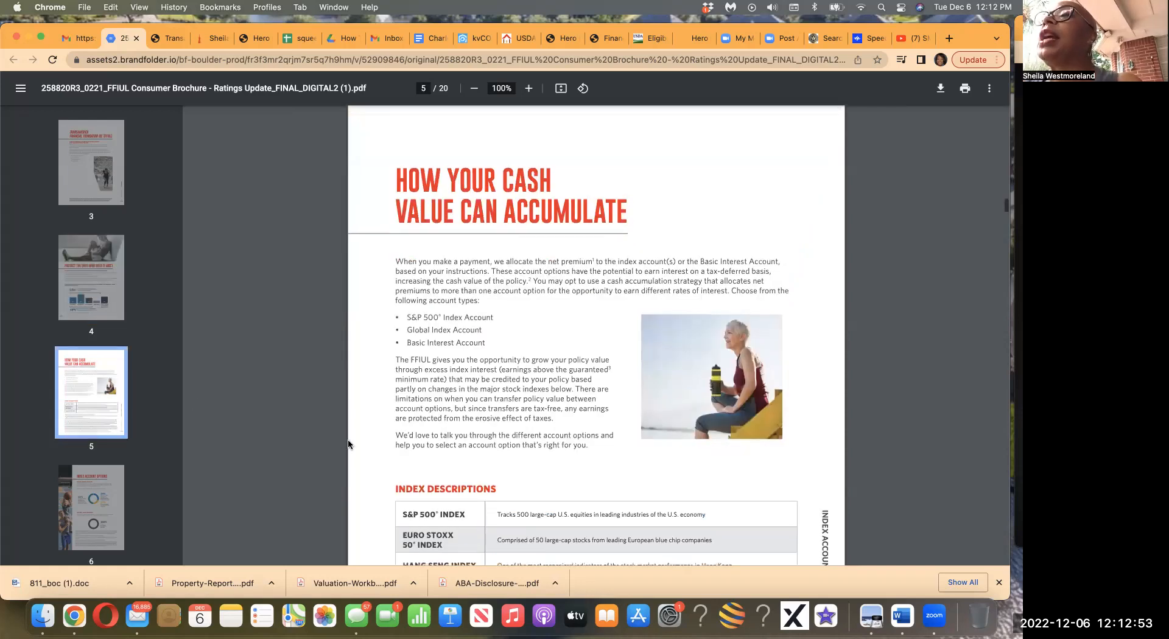
{"action": "scroll", "scroll_direction": "down", "scroll_amount": 3}
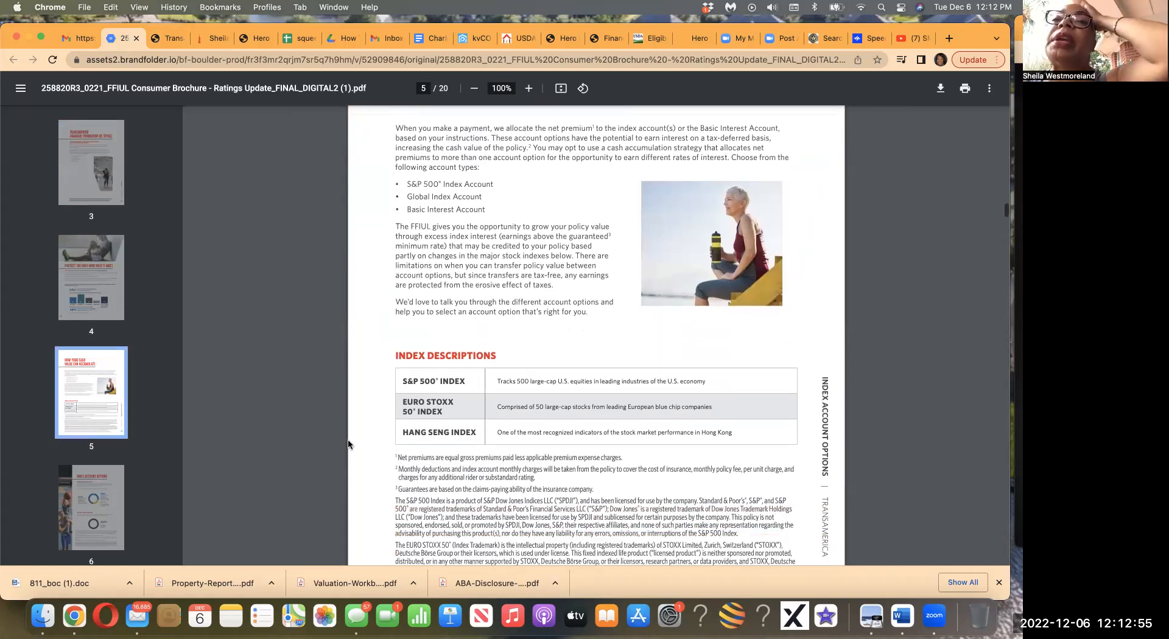
{"action": "scroll", "scroll_direction": "down", "scroll_amount": 3}
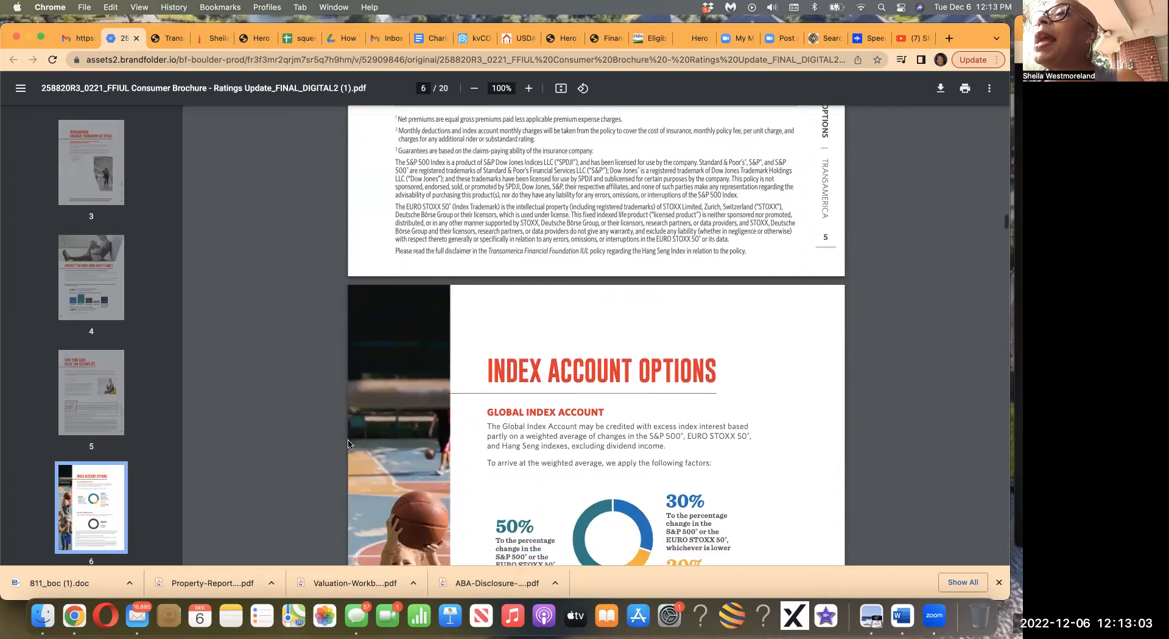
{"action": "scroll", "scroll_direction": "down", "scroll_amount": 3}
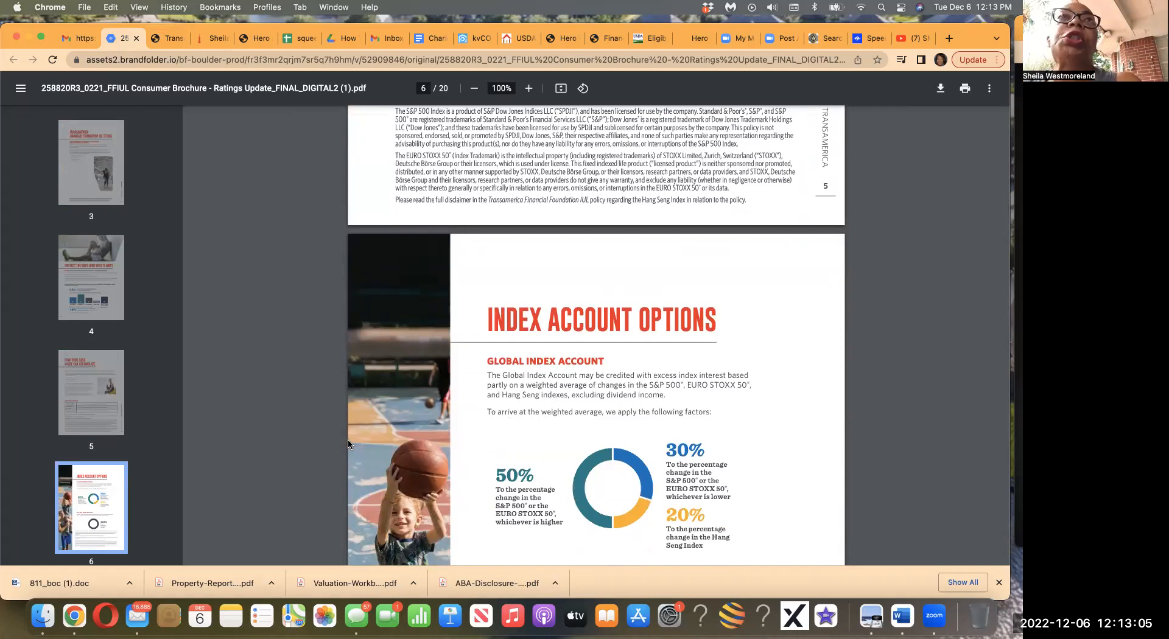
{"action": "scroll", "scroll_direction": "down", "scroll_amount": 3}
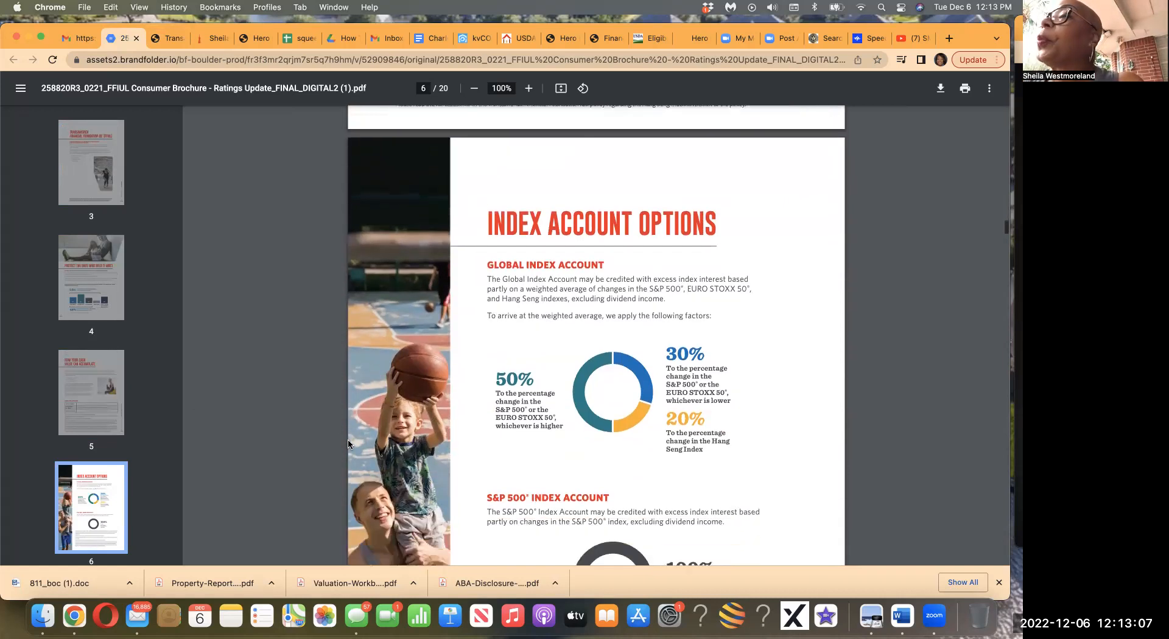
{"action": "scroll", "scroll_direction": "down", "scroll_amount": 3}
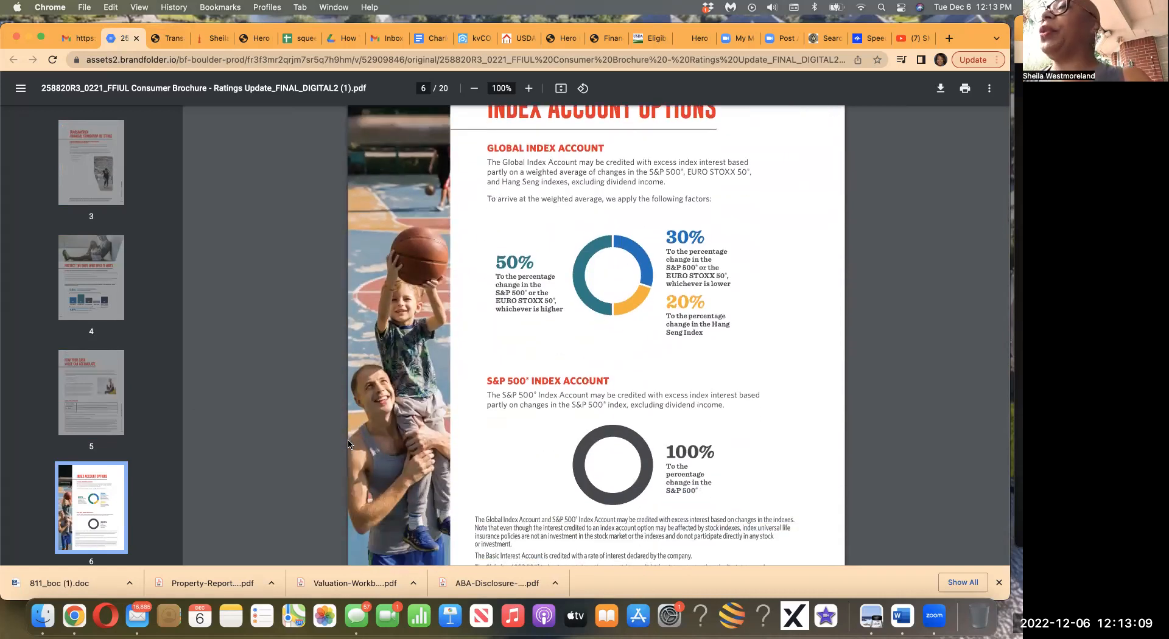
{"action": "scroll", "scroll_direction": "down", "scroll_amount": 3}
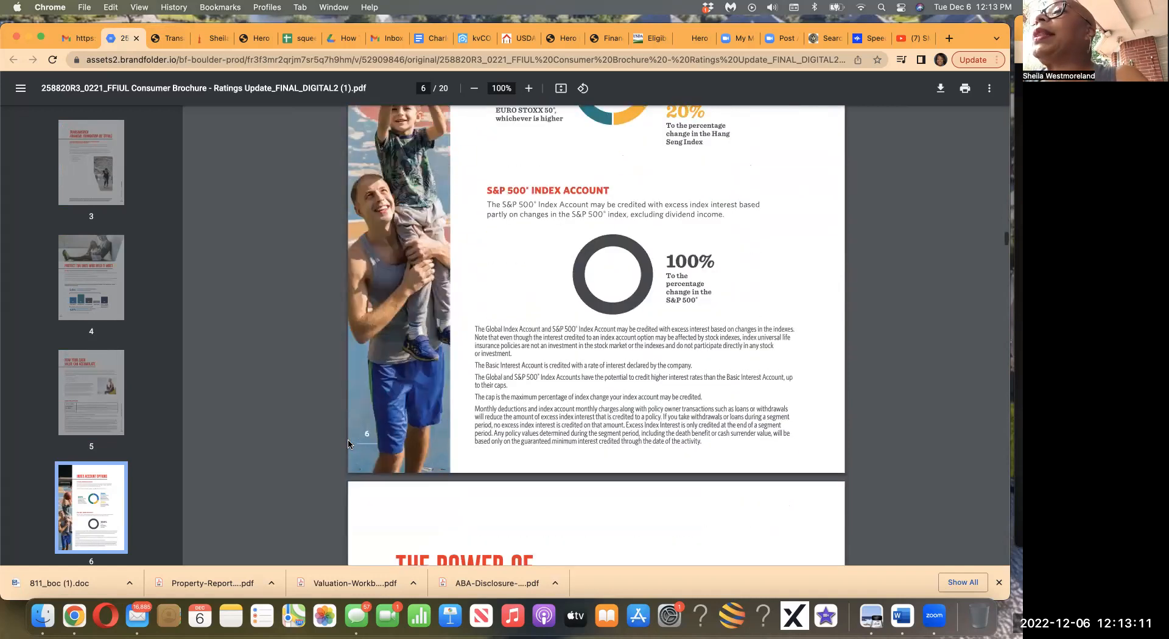
{"action": "scroll", "scroll_direction": "down", "scroll_amount": 3}
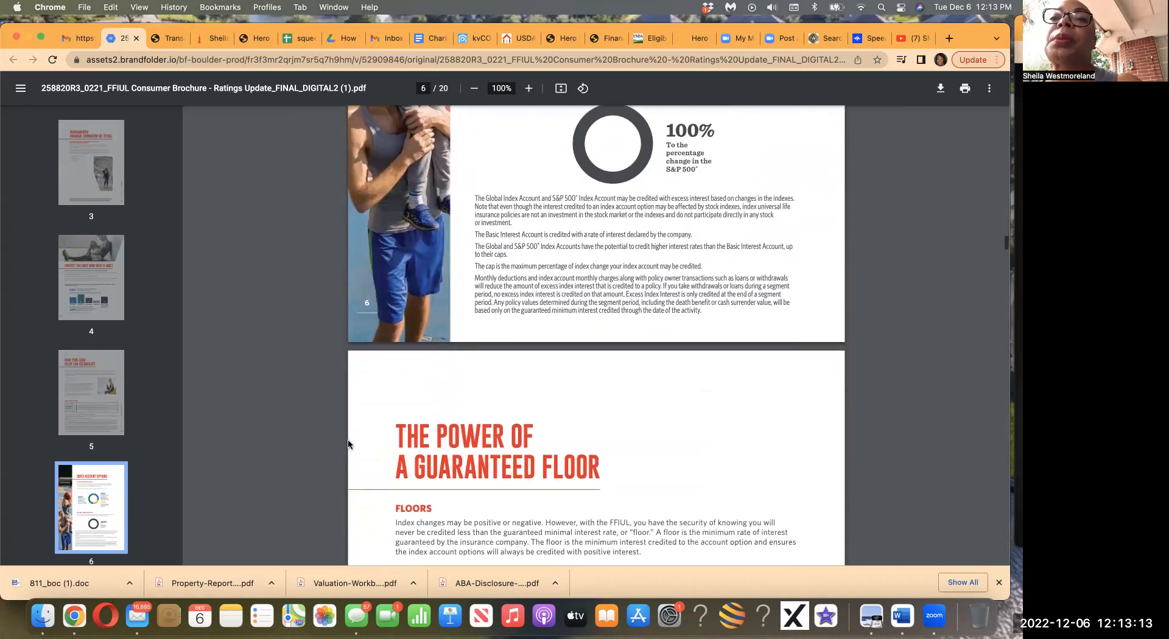
Scroll past the guaranteed floor chart to page 8's Account Floors and Current Caps table.
{"action": "scroll", "scroll_direction": "down", "scroll_amount": 3}
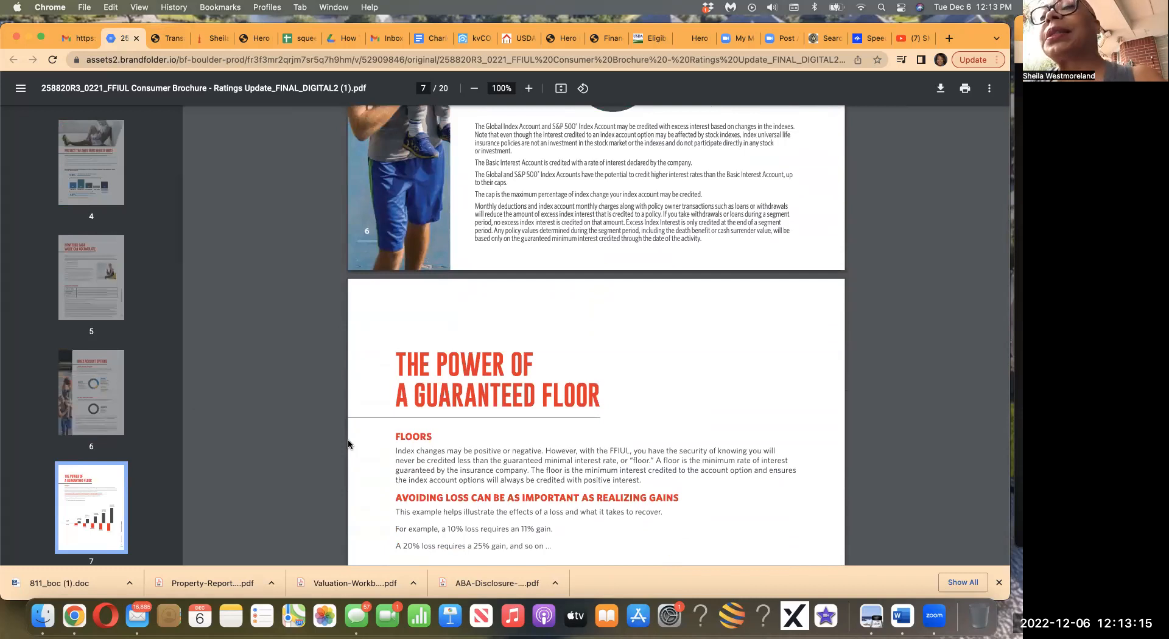
{"action": "scroll", "scroll_direction": "down", "scroll_amount": 3}
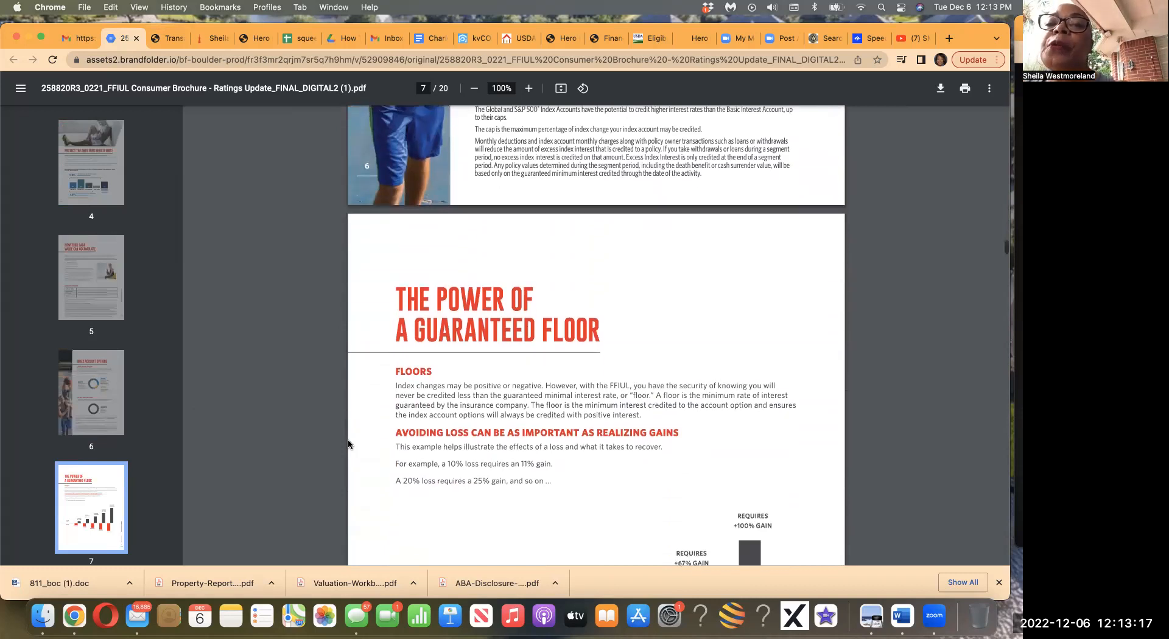
{"action": "scroll", "scroll_direction": "down", "scroll_amount": 3}
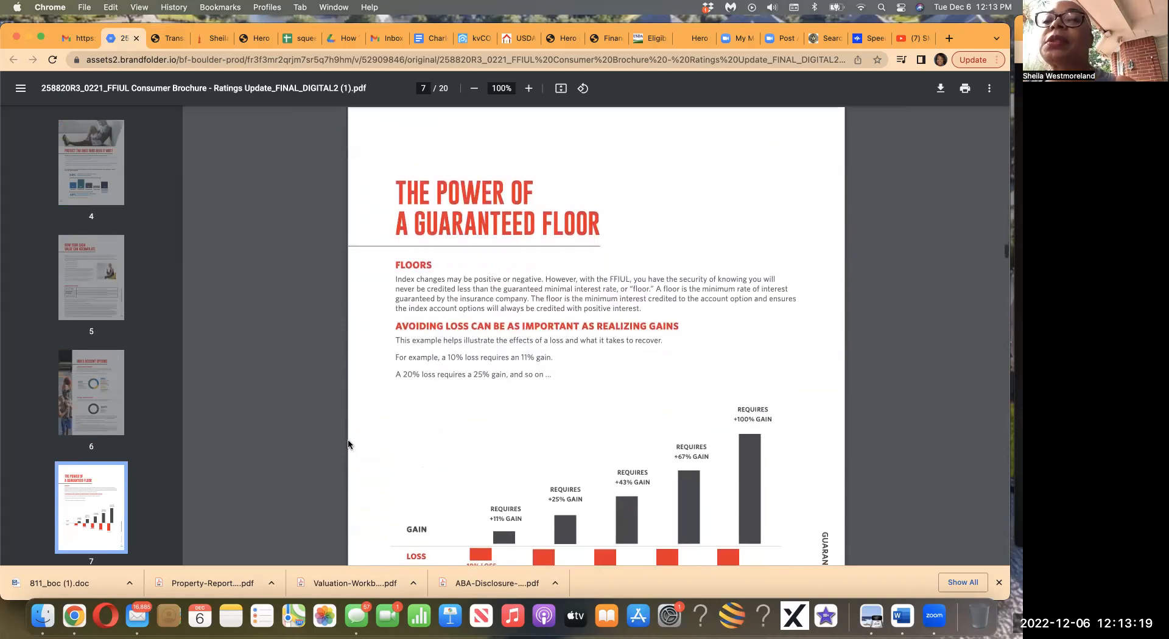
{"action": "scroll", "scroll_direction": "down", "scroll_amount": 3}
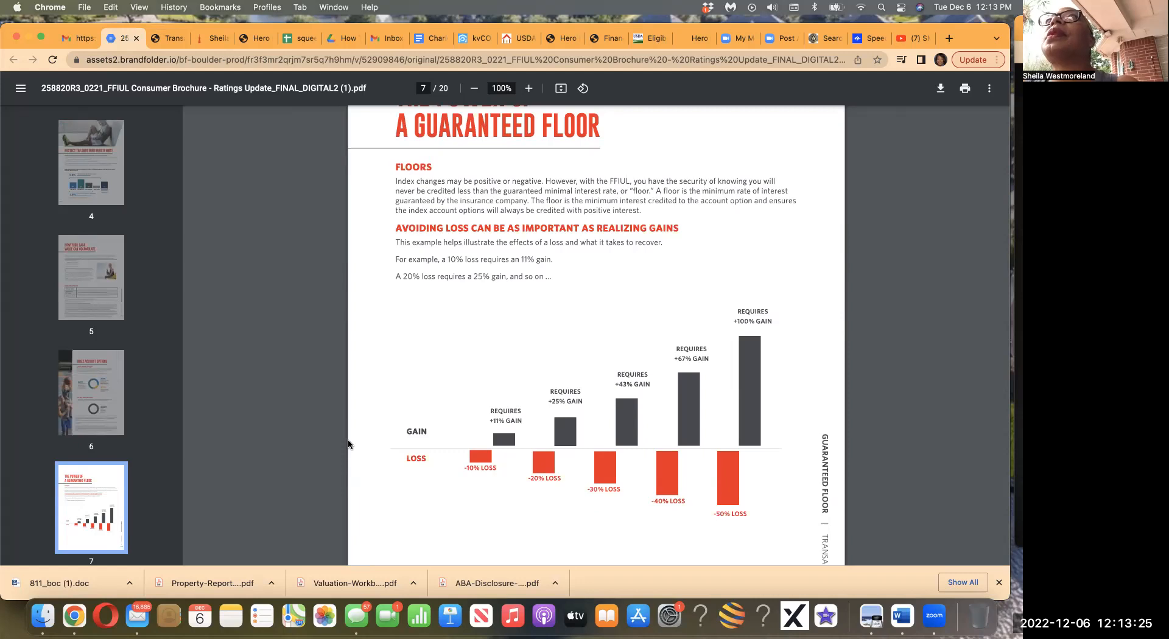
{"action": "scroll", "scroll_direction": "down", "scroll_amount": 3}
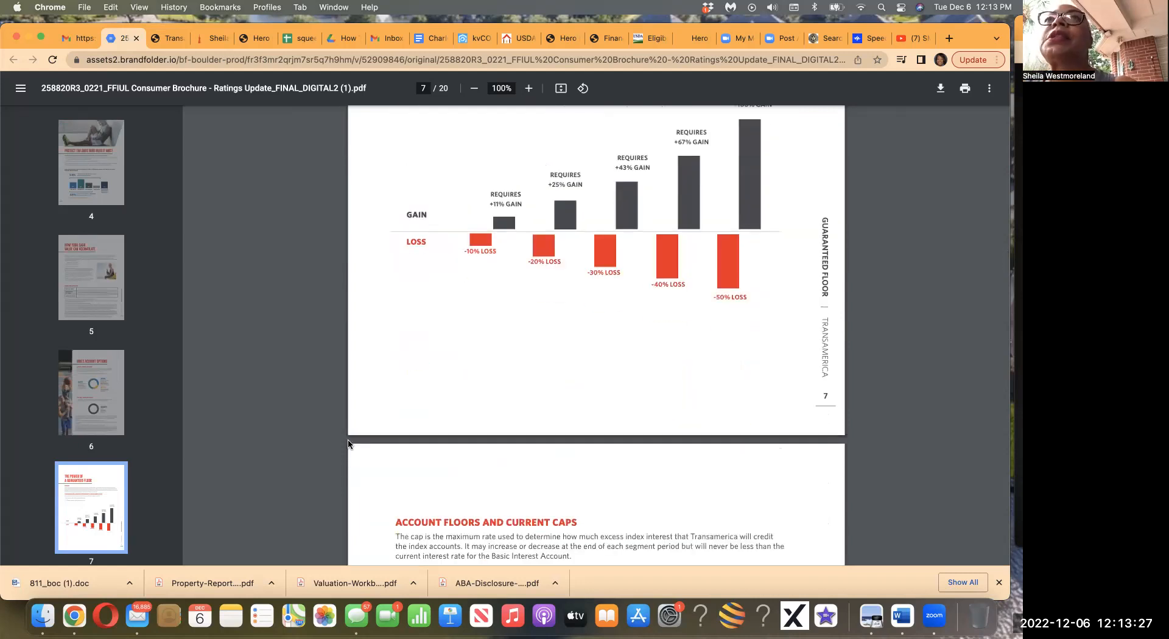
{"action": "scroll", "scroll_direction": "down", "scroll_amount": 3}
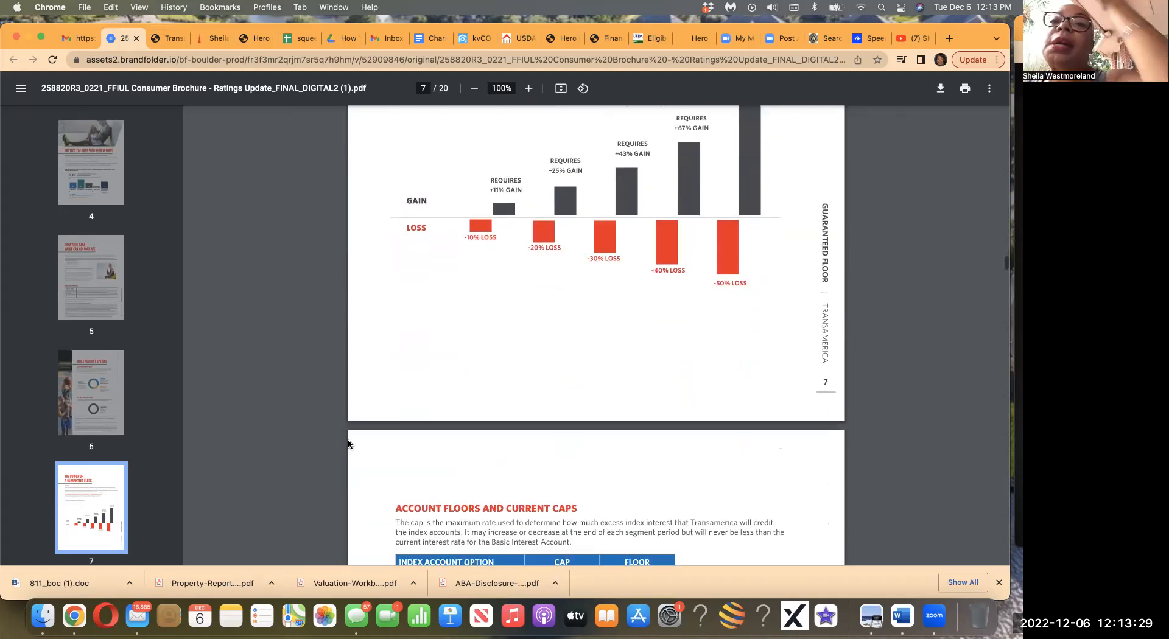
{"action": "scroll", "scroll_direction": "down", "scroll_amount": 3}
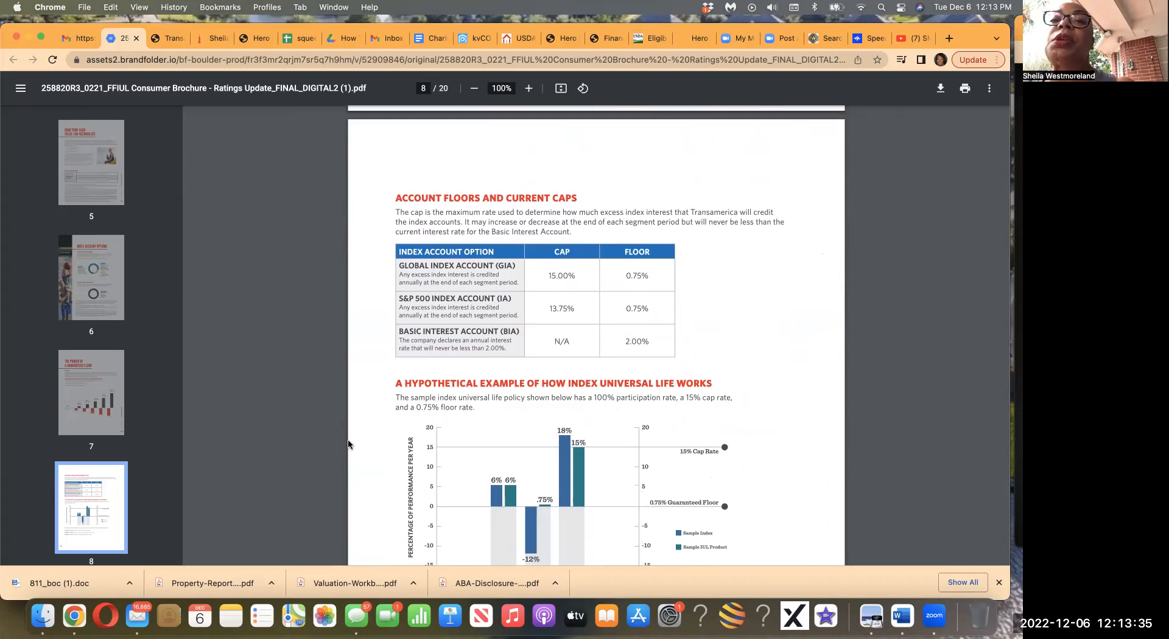
Scroll through the hypothetical example and cash accumulation pages to the Tax Advantages page.
{"action": "scroll", "scroll_direction": "down", "scroll_amount": 3}
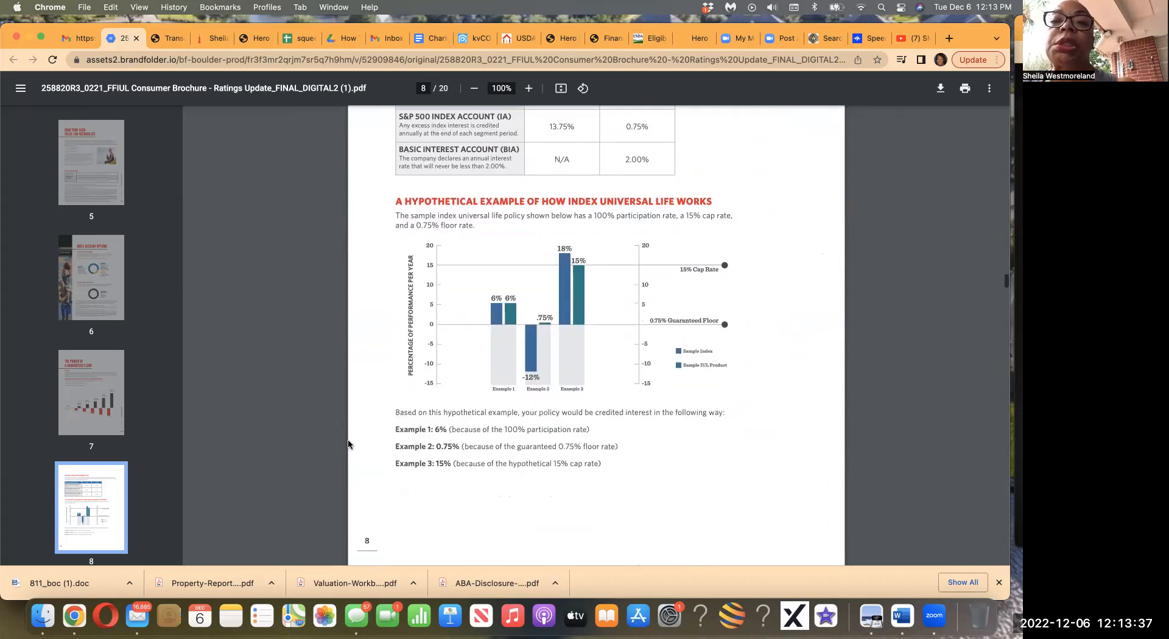
{"action": "scroll", "scroll_direction": "down", "scroll_amount": 3}
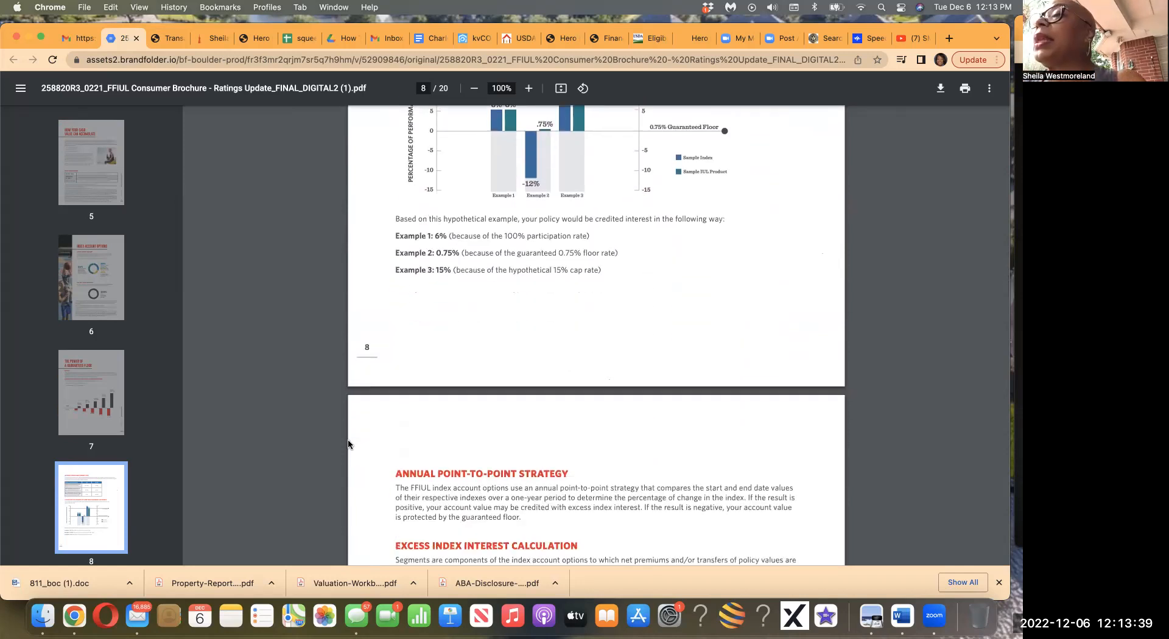
{"action": "scroll", "scroll_direction": "down", "scroll_amount": 3}
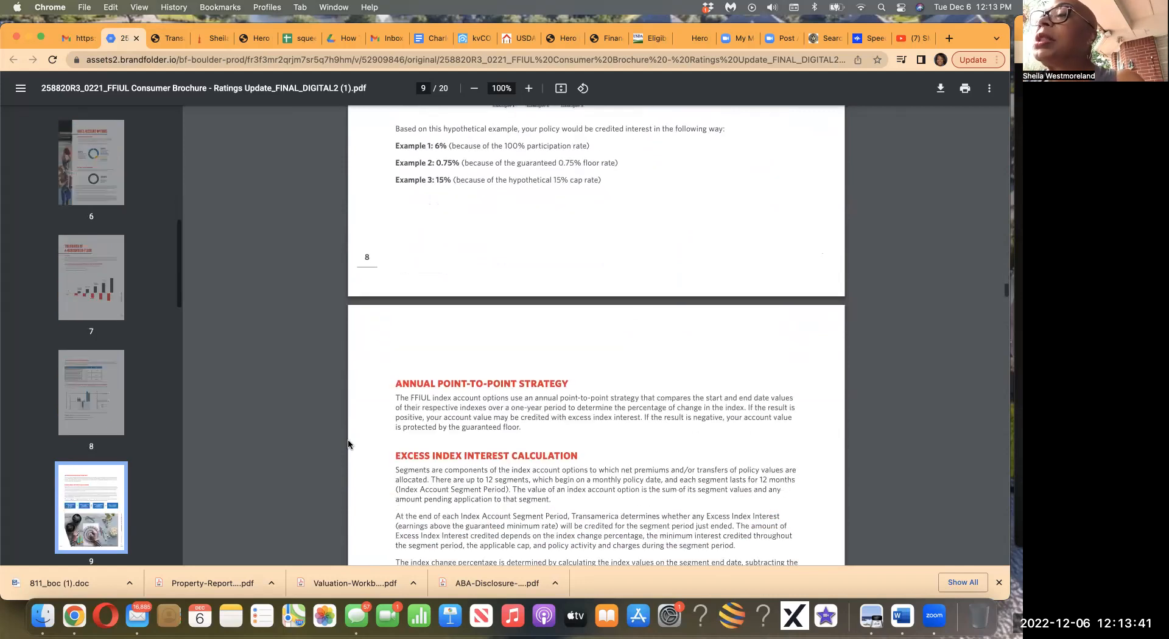
{"action": "scroll", "scroll_direction": "down", "scroll_amount": 3}
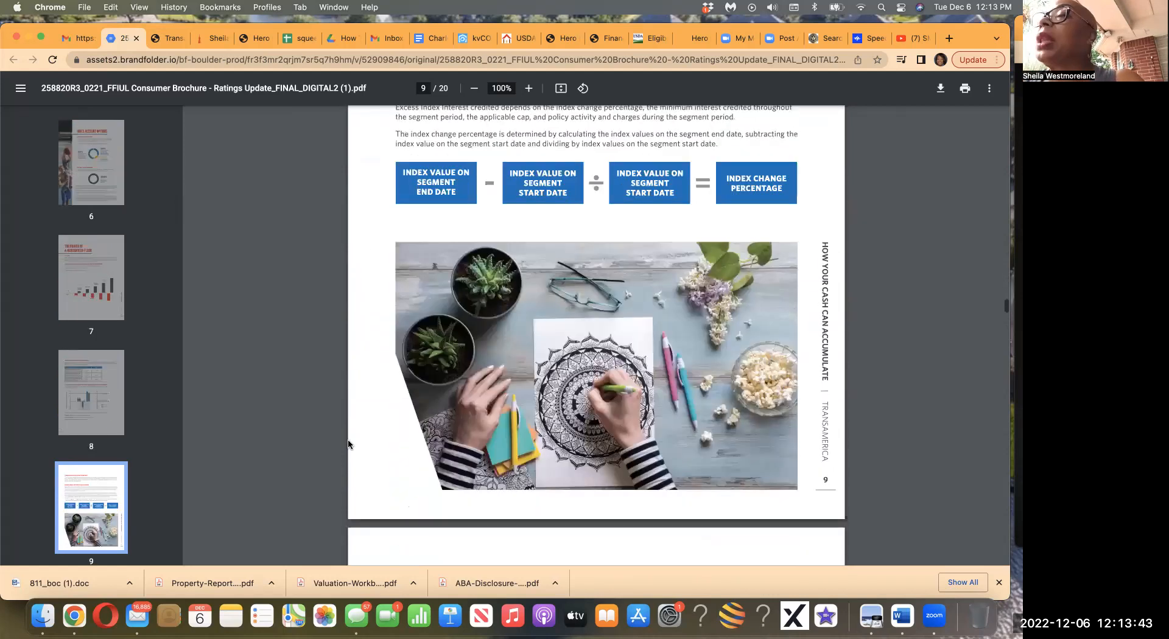
{"action": "scroll", "scroll_direction": "down", "scroll_amount": 3}
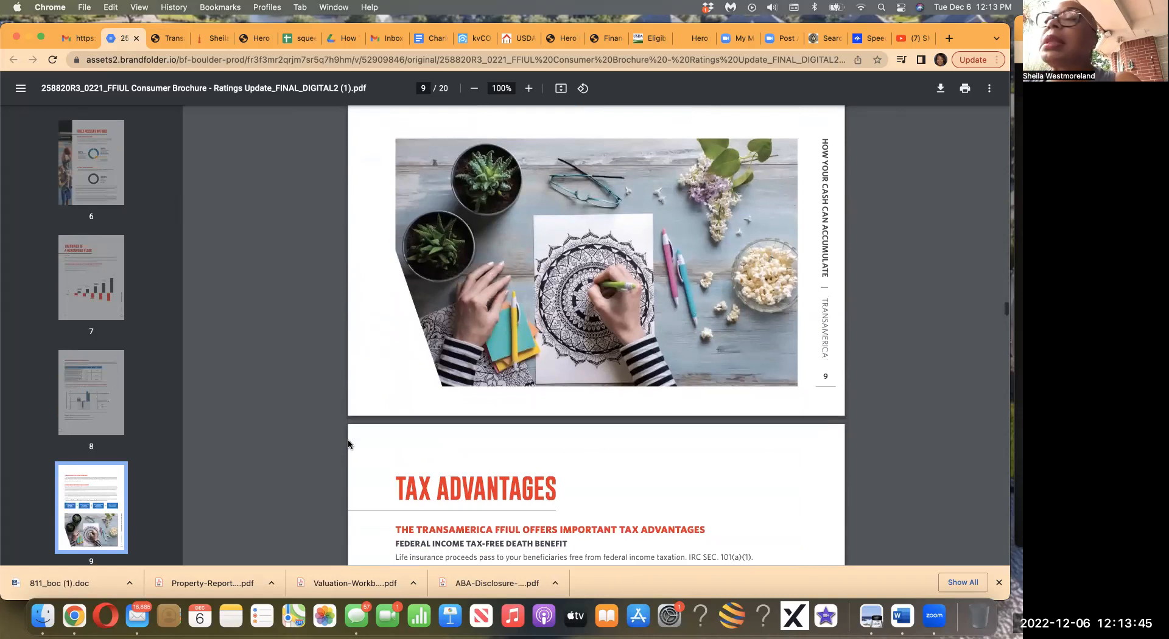
{"action": "scroll", "scroll_direction": "down", "scroll_amount": 3}
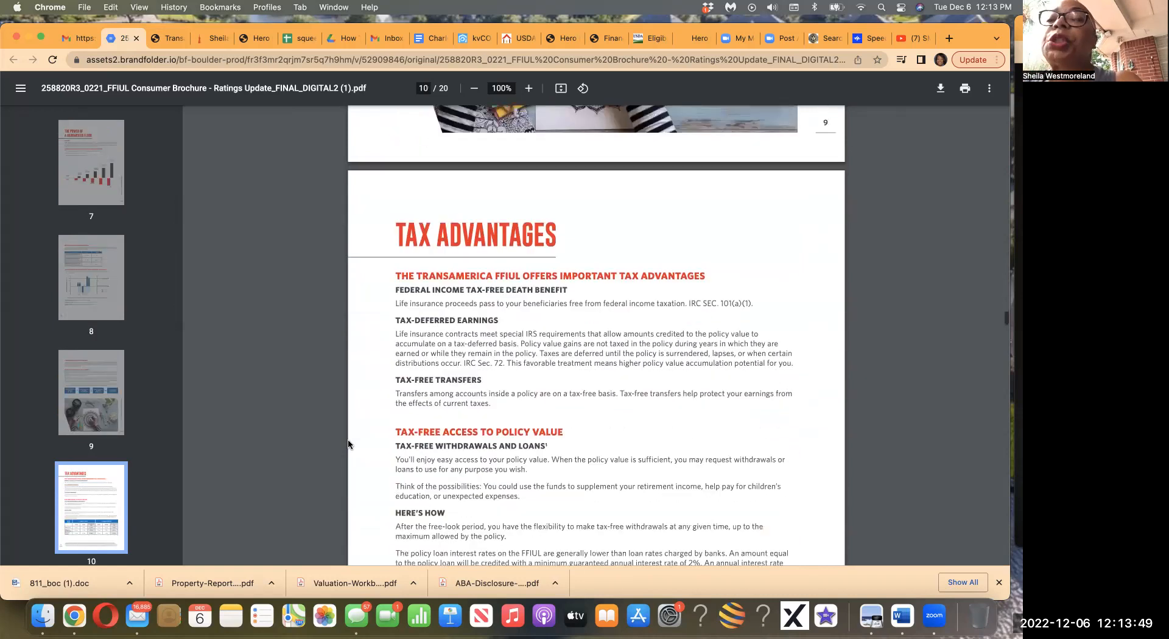
Scroll the Tax Advantages page down to where the loan rates table begins.
{"action": "scroll", "scroll_direction": "down", "scroll_amount": 3}
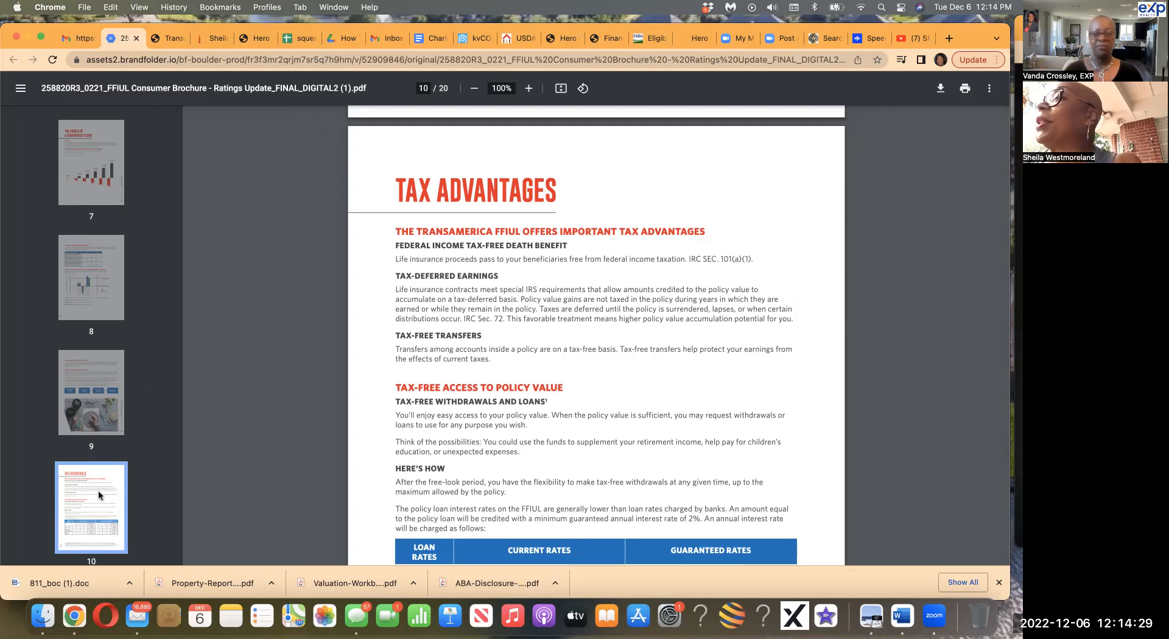
{"action": "scroll", "scroll_direction": "down", "scroll_amount": 3}
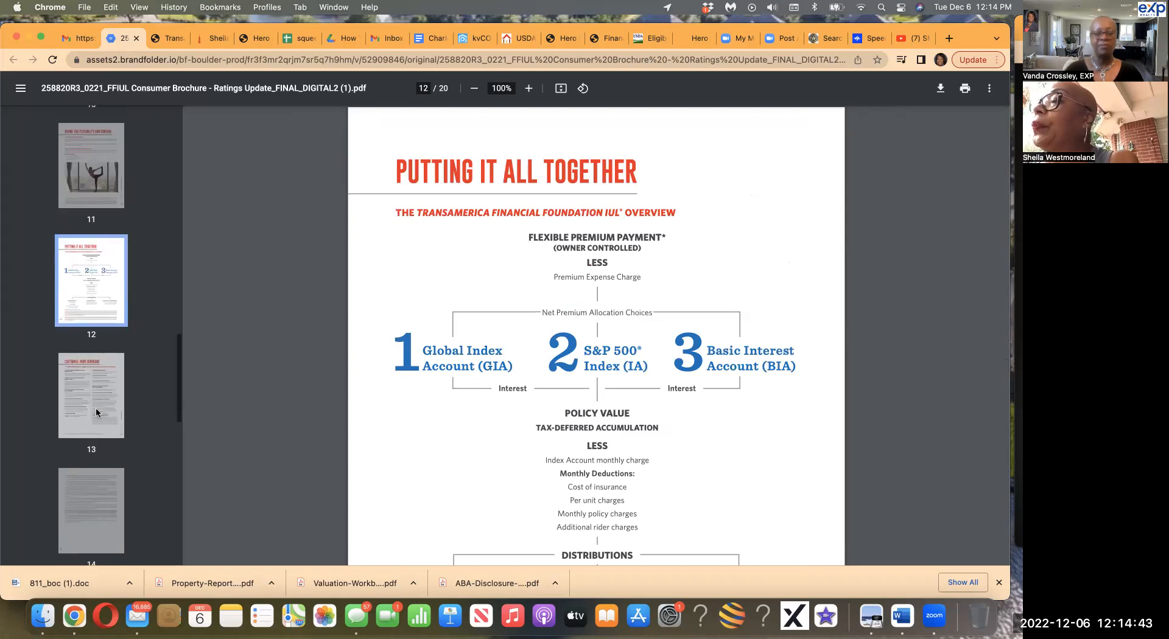
Move on from the Putting It All Together overview to page 13 of the brochure.
{"action": "scroll", "scroll_direction": "down", "scroll_amount": 3}
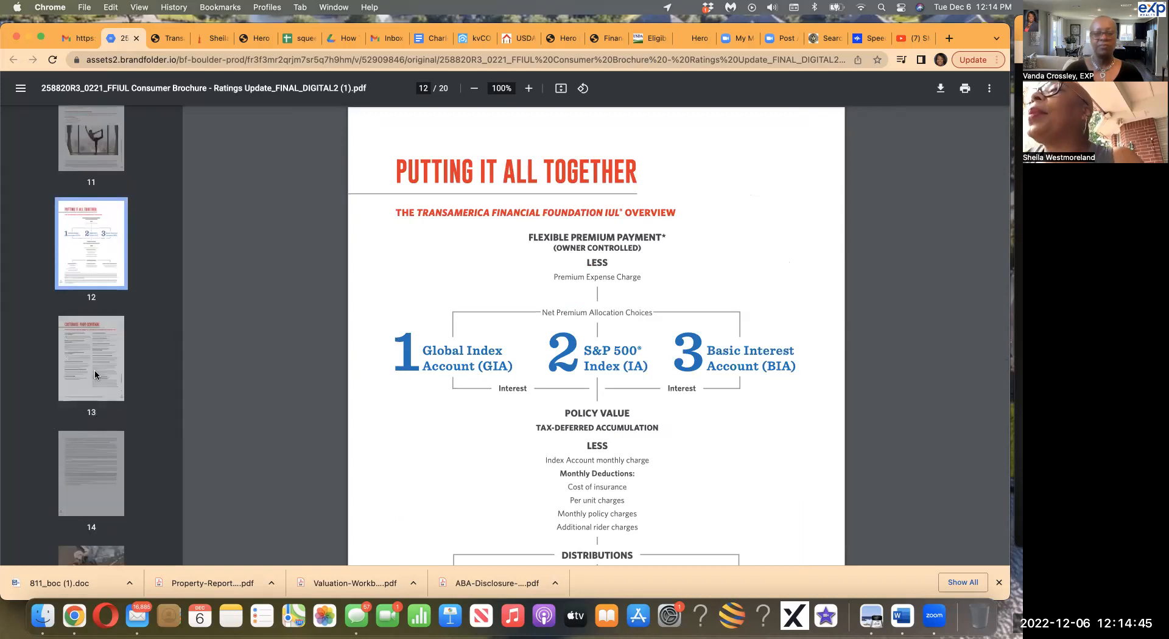
{"action": "left_click", "coordinate": [92, 358]}
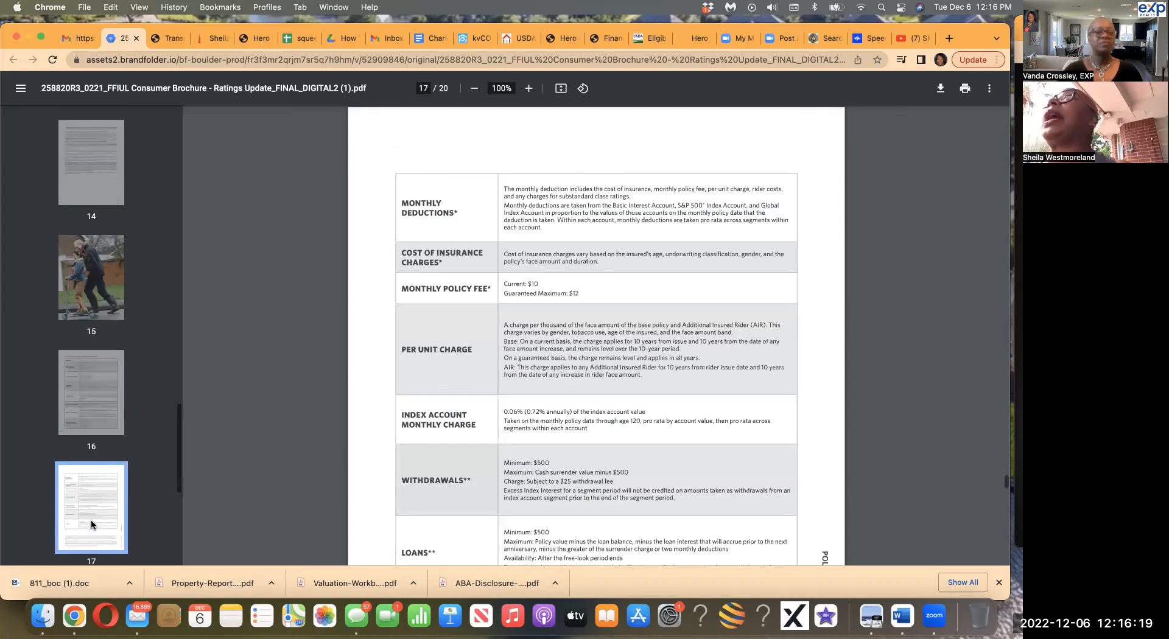
Jump to the What Happens Next? page and then the brochure's final closing page.
{"action": "scroll", "scroll_direction": "down", "scroll_amount": 3}
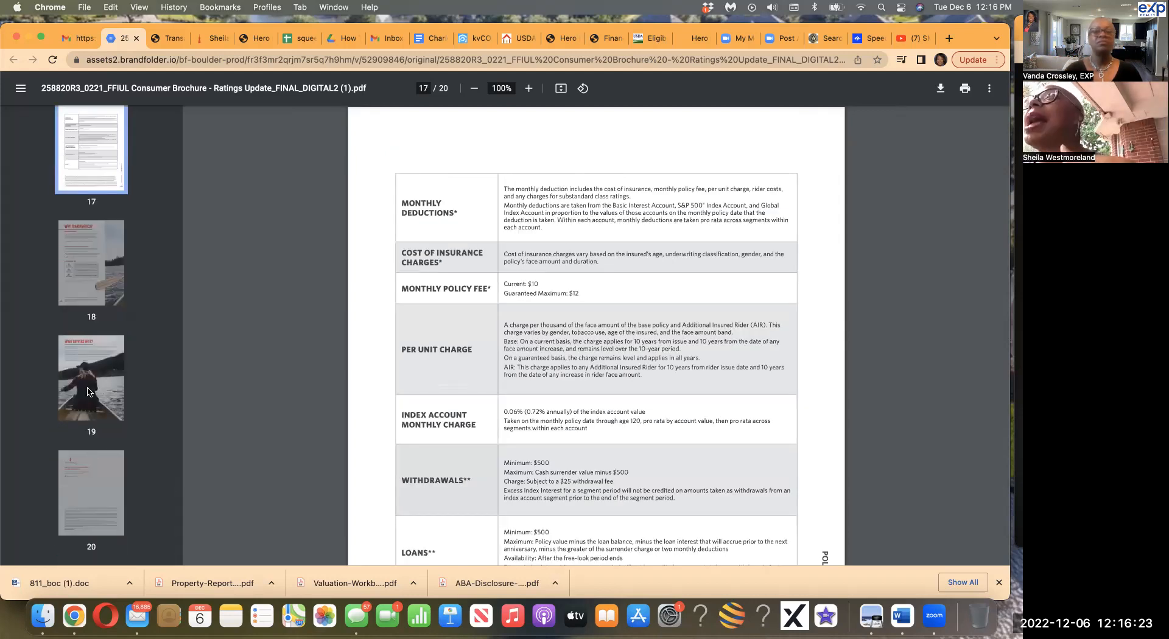
{"action": "left_click", "coordinate": [91, 377]}
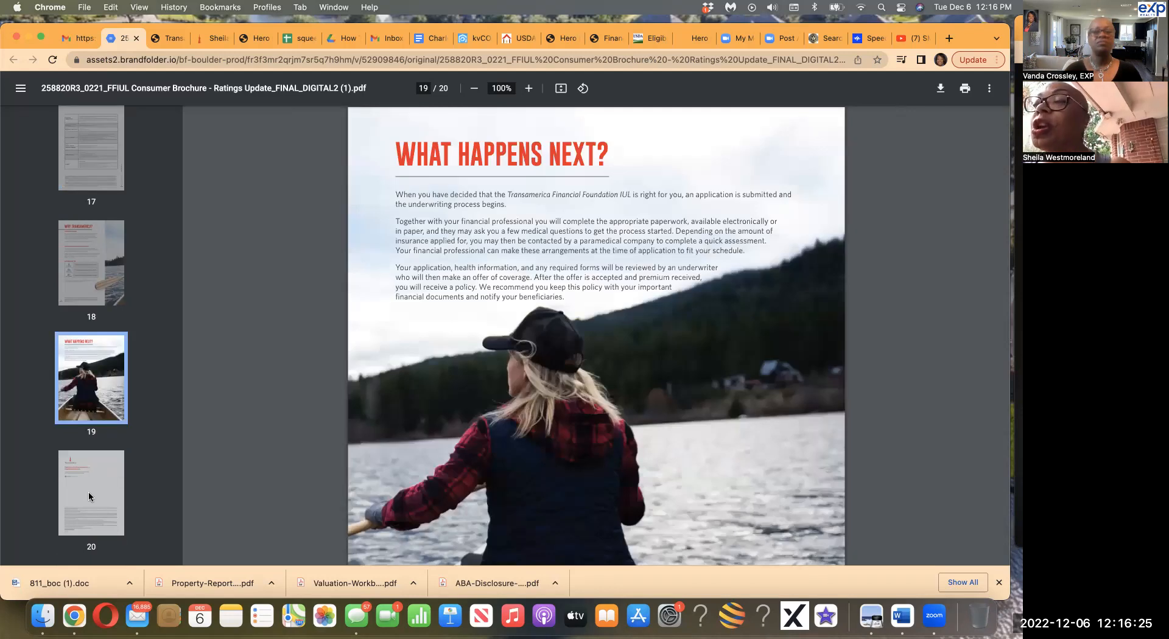
{"action": "left_click", "coordinate": [92, 492]}
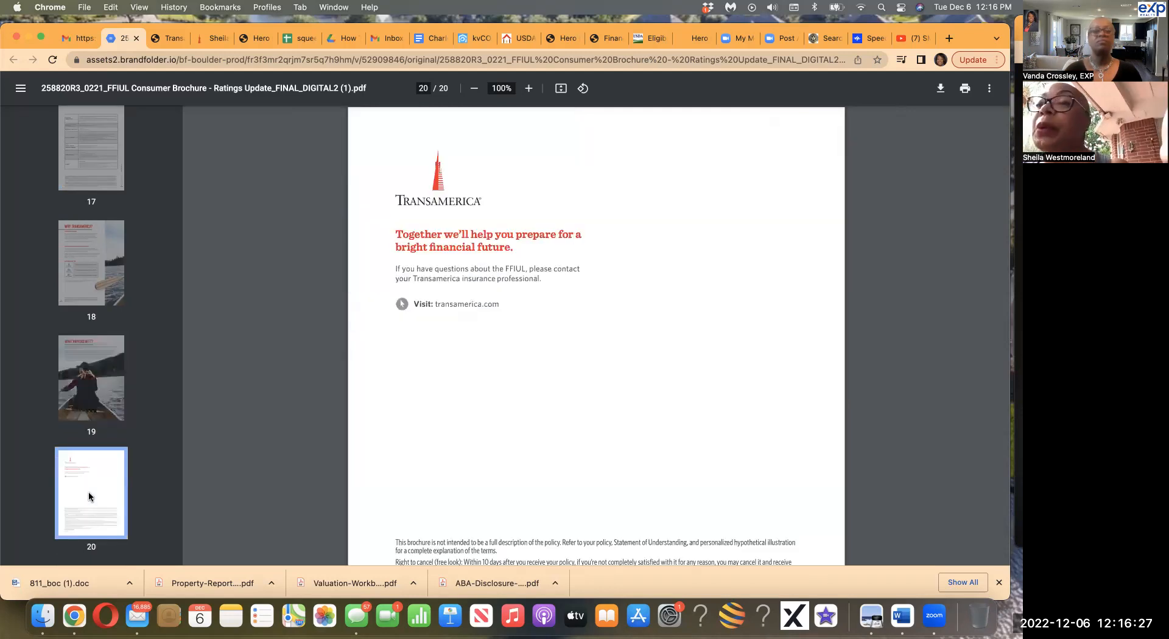
{"action": "mouse_move", "coordinate": [117, 325]}
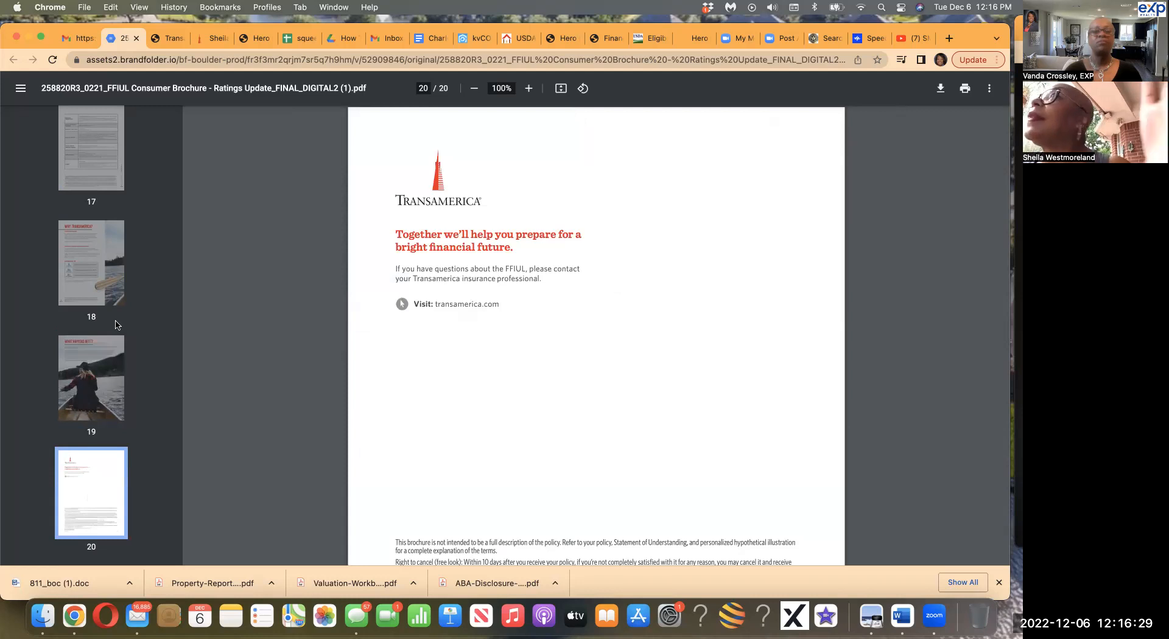
{"action": "mouse_move", "coordinate": [158, 112]}
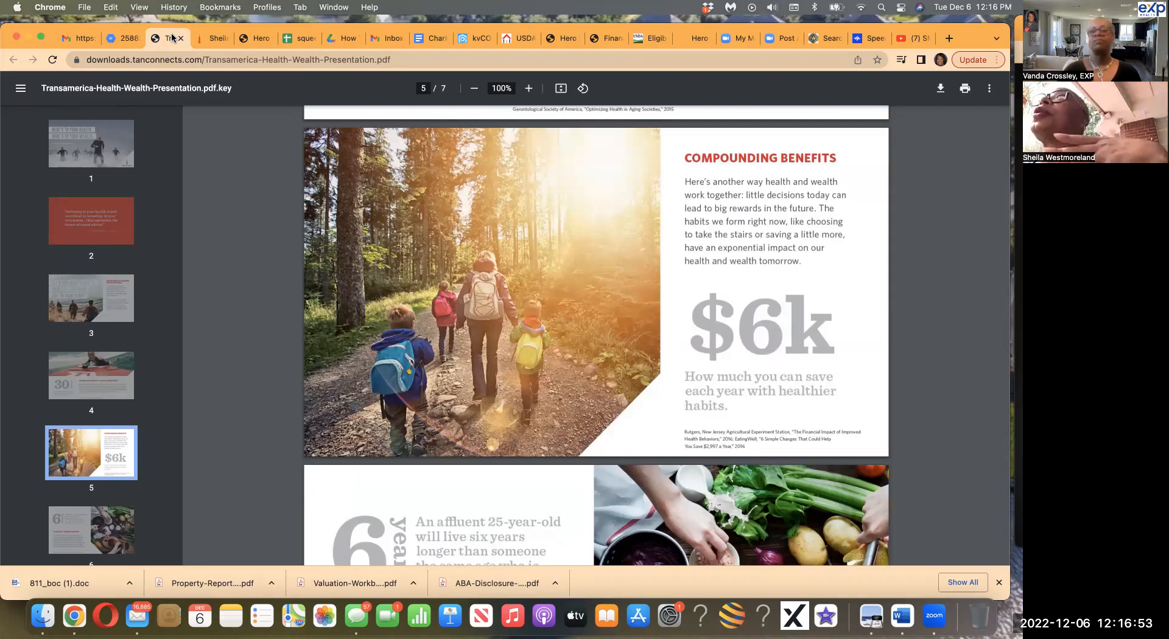
{"action": "mouse_move", "coordinate": [312, 297]}
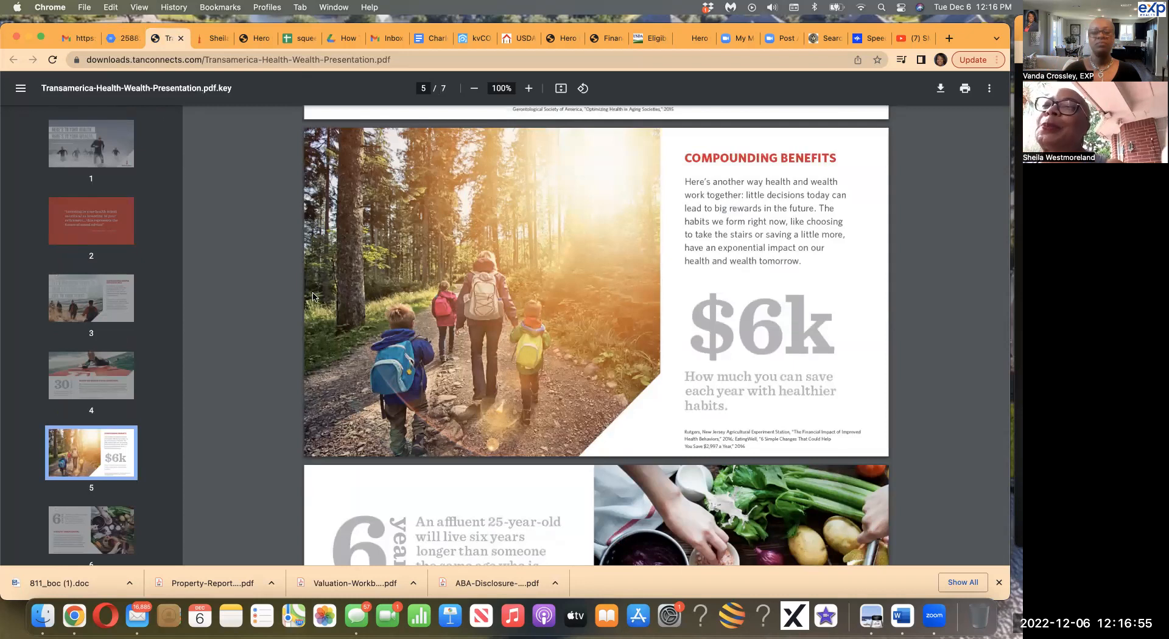
{"action": "mouse_move", "coordinate": [430, 502]}
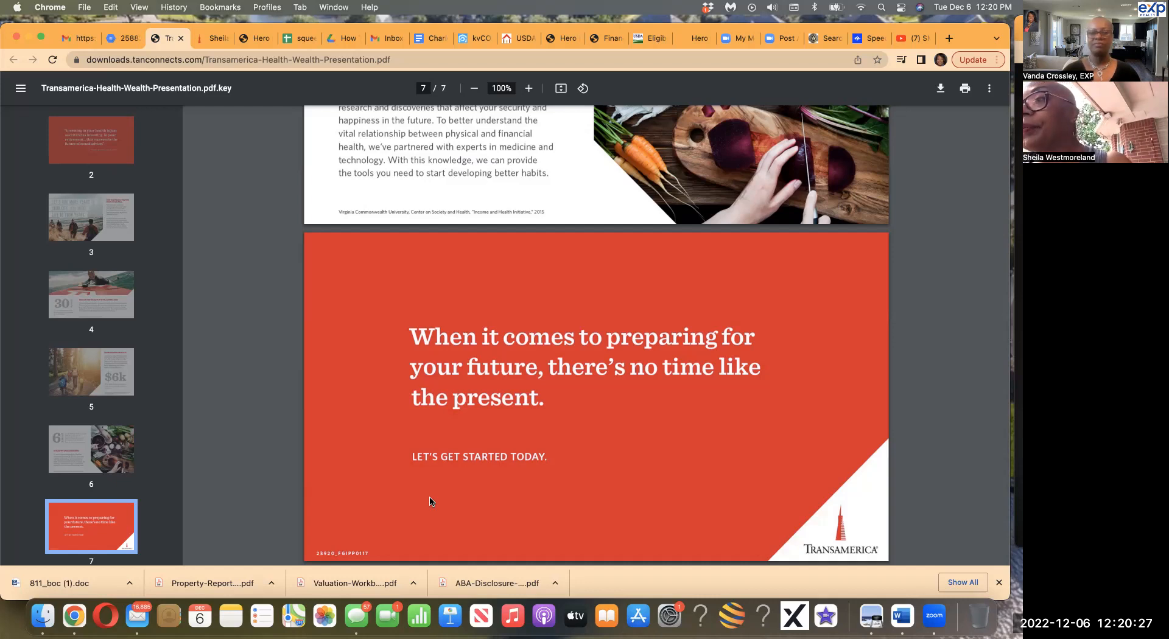
{"action": "mouse_move", "coordinate": [218, 72]}
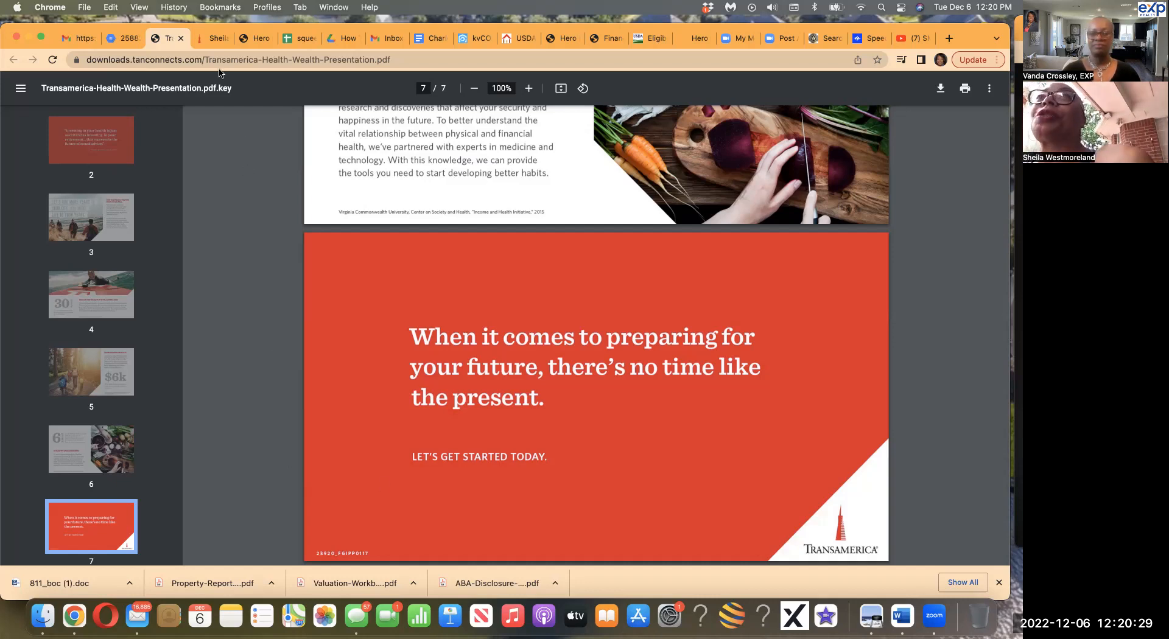
{"action": "mouse_move", "coordinate": [214, 38]}
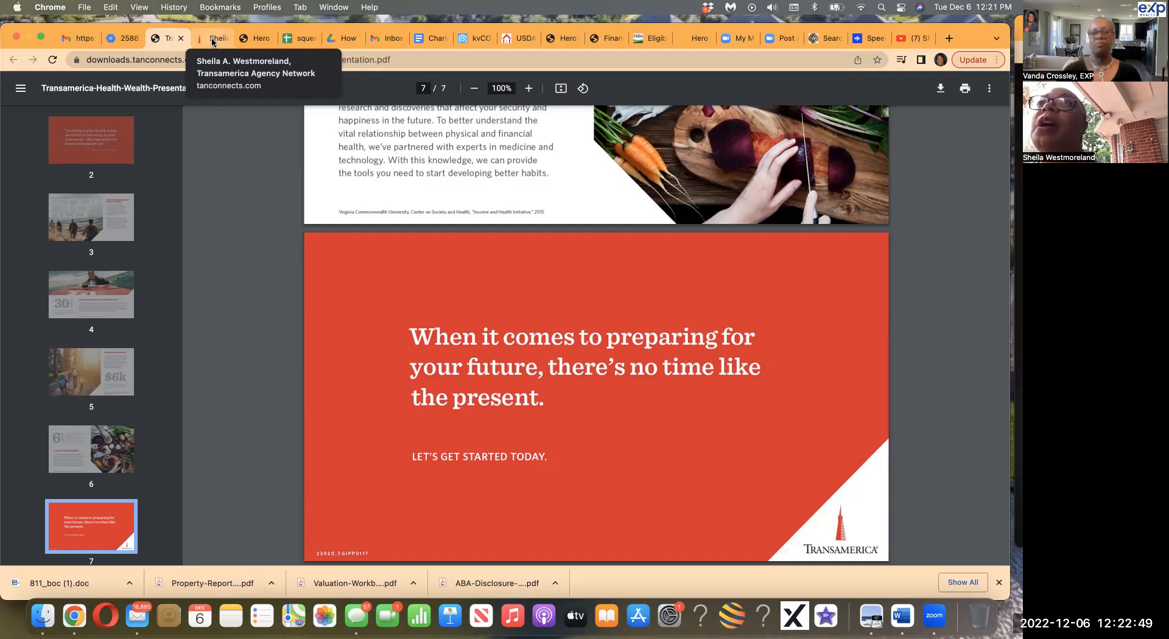
Switch to the tanconnects.com agent website tab showing its hero section.
{"action": "left_click", "coordinate": [214, 38]}
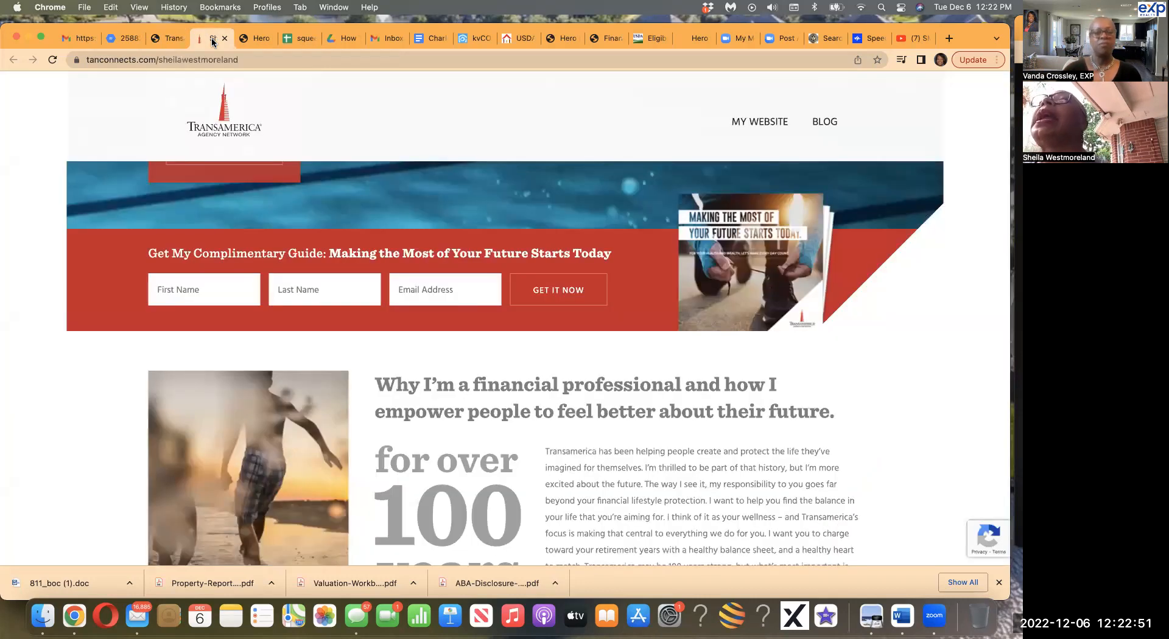
{"action": "mouse_move", "coordinate": [381, 245]}
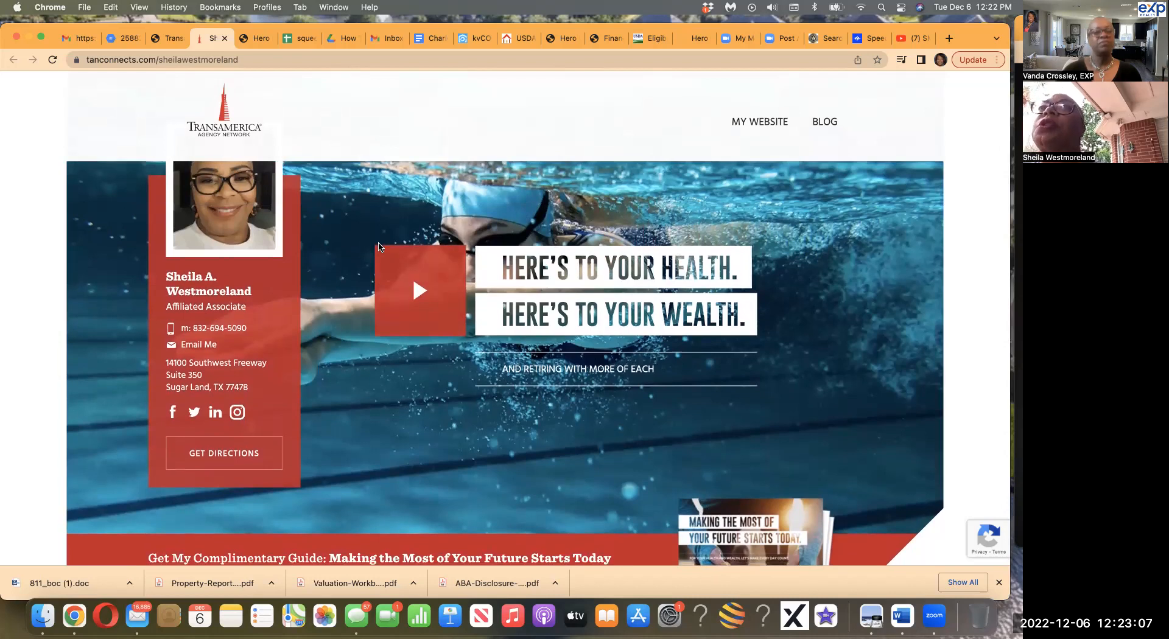
Scroll the agent page past the Financial Needs and strategy sections to the call-to-action banner and office map.
{"action": "scroll", "scroll_direction": "down", "scroll_amount": 3}
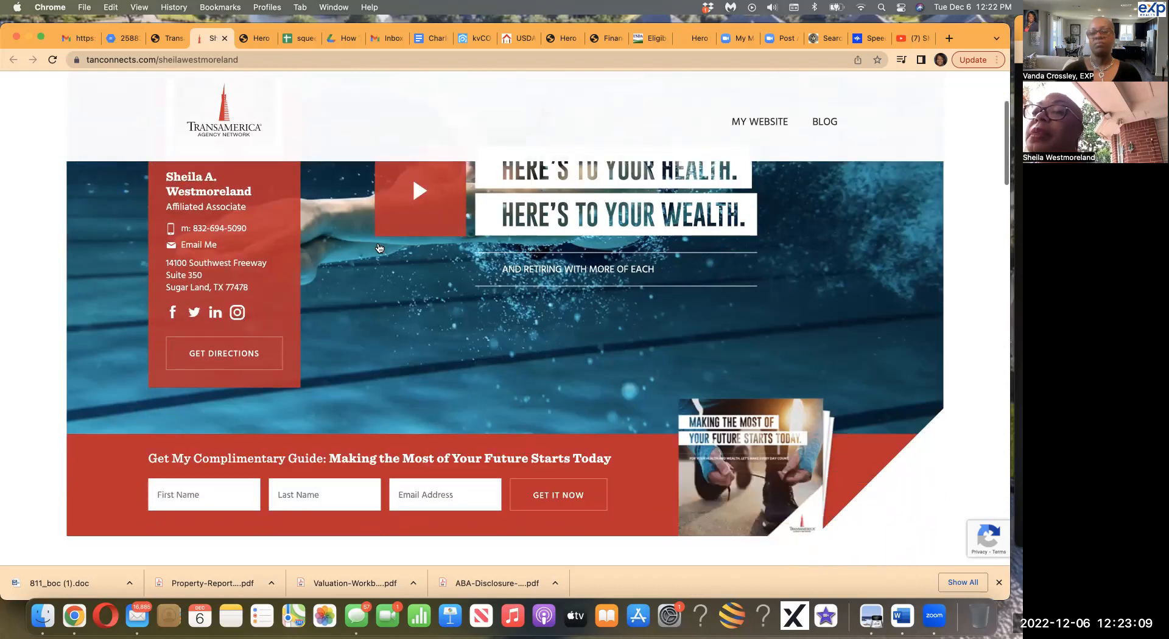
{"action": "scroll", "scroll_direction": "down", "scroll_amount": 3}
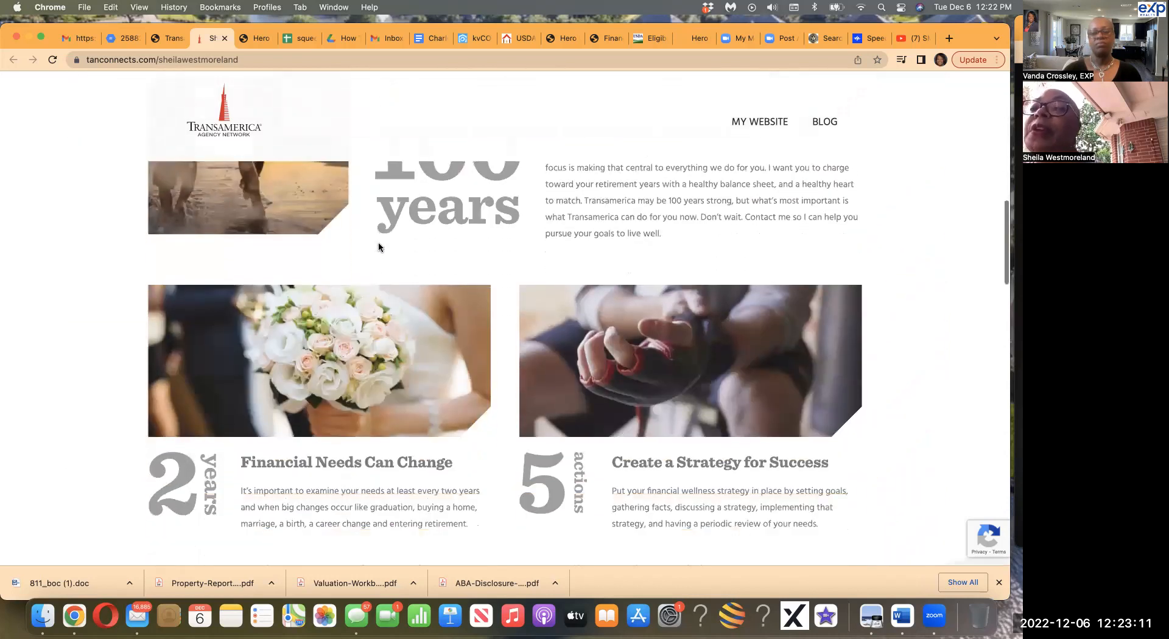
{"action": "scroll", "scroll_direction": "down", "scroll_amount": 3}
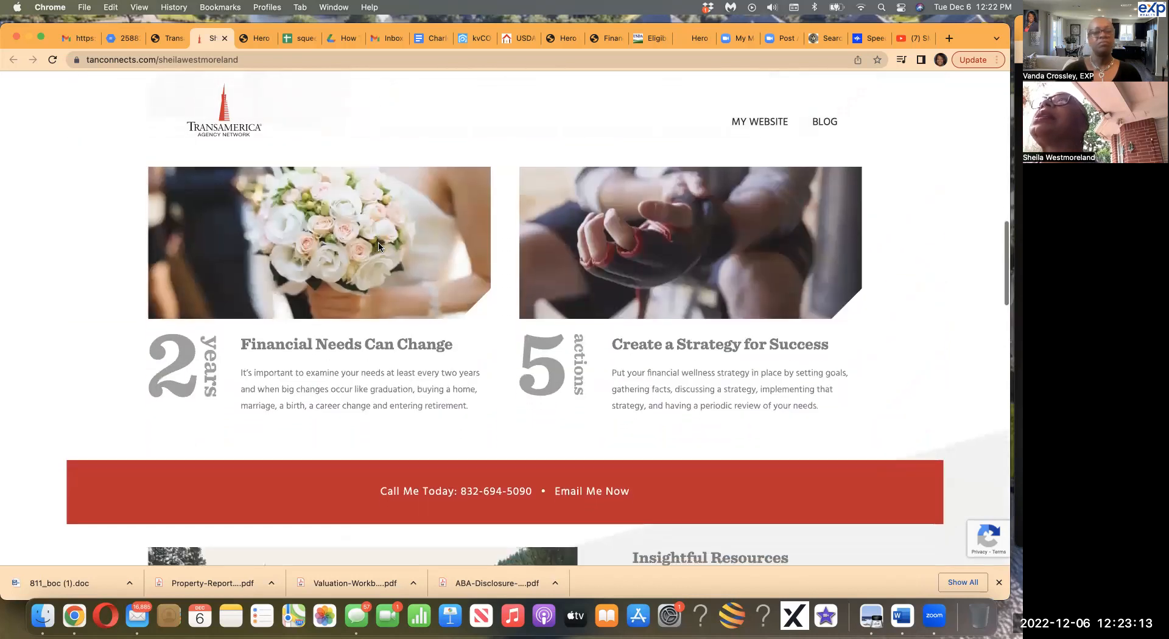
{"action": "scroll", "scroll_direction": "down", "scroll_amount": 3}
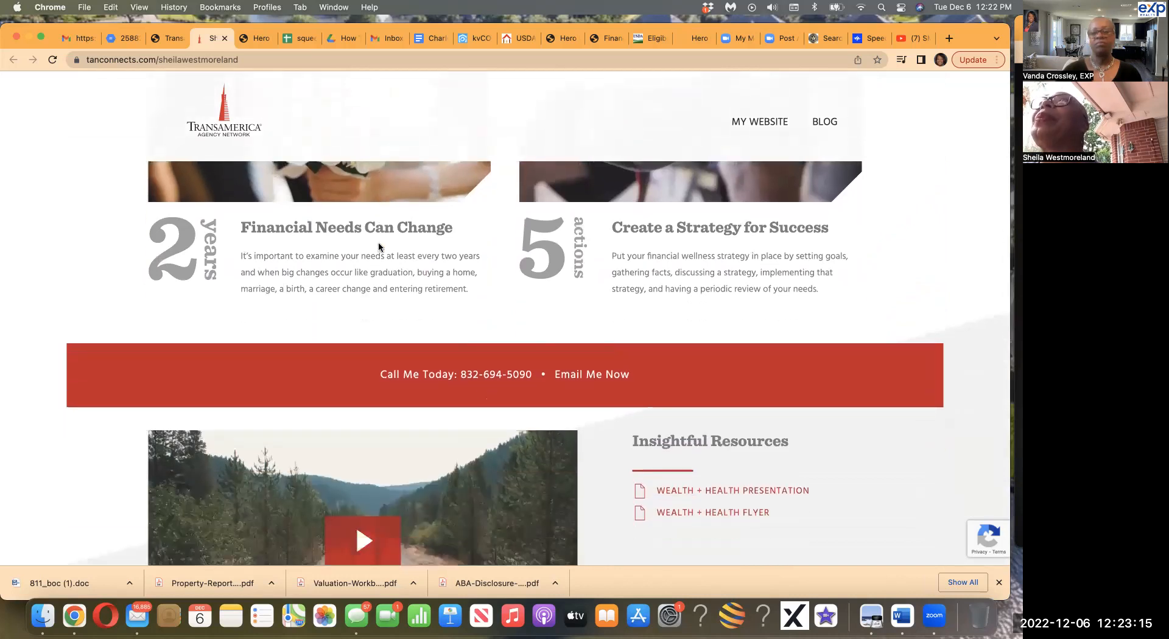
{"action": "scroll", "scroll_direction": "down", "scroll_amount": 3}
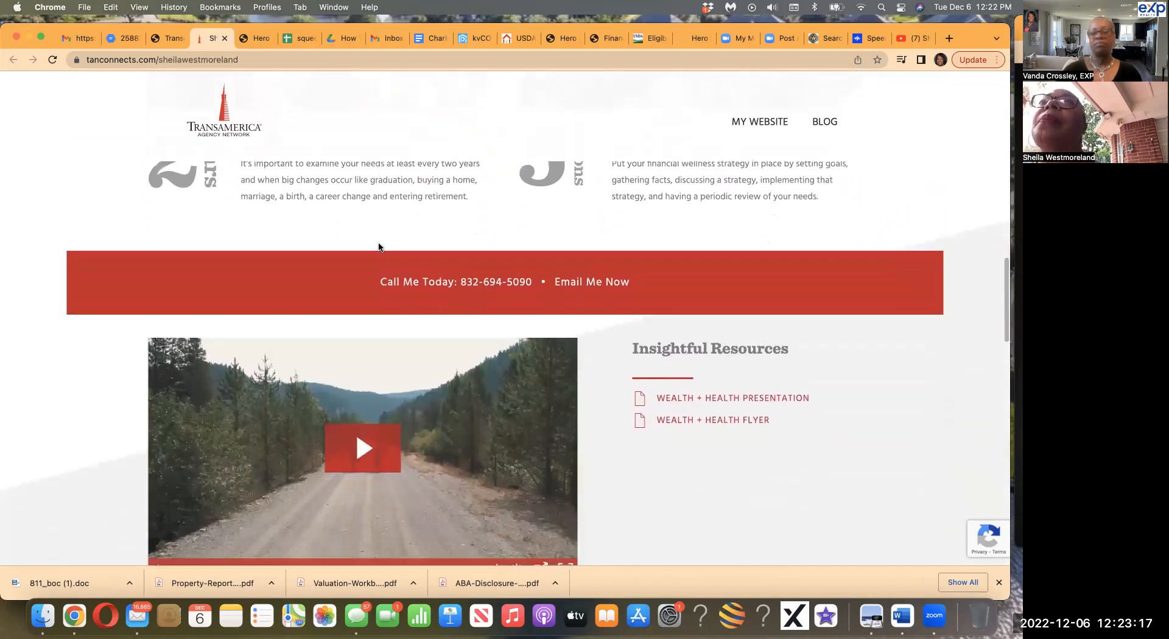
{"action": "scroll", "scroll_direction": "down", "scroll_amount": 3}
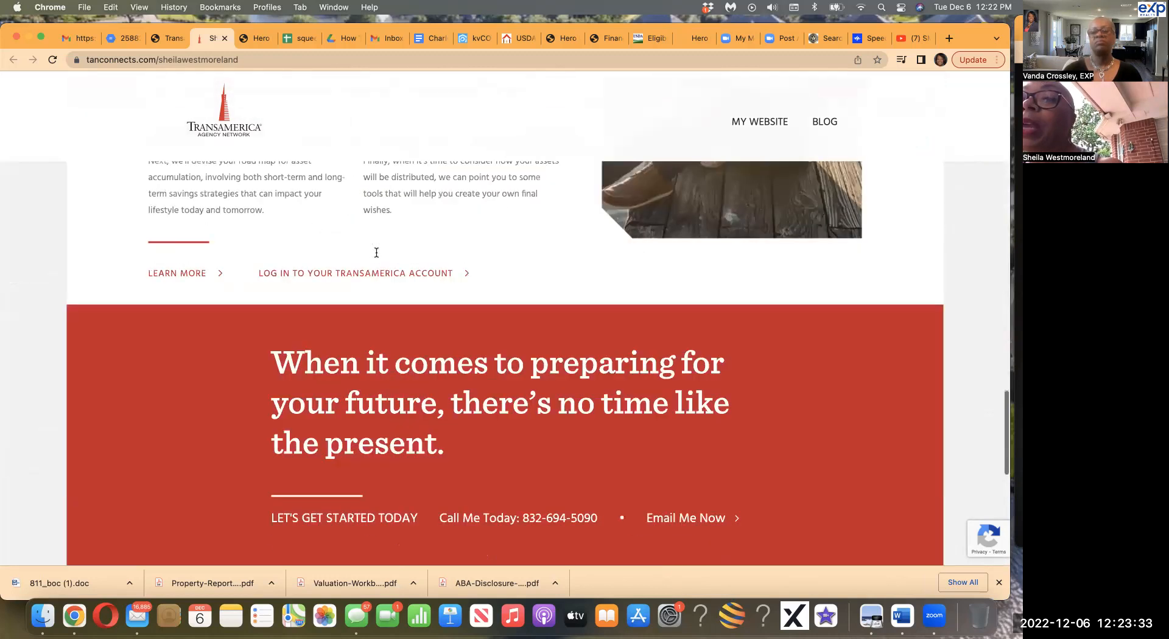
{"action": "scroll", "scroll_direction": "down", "scroll_amount": 3}
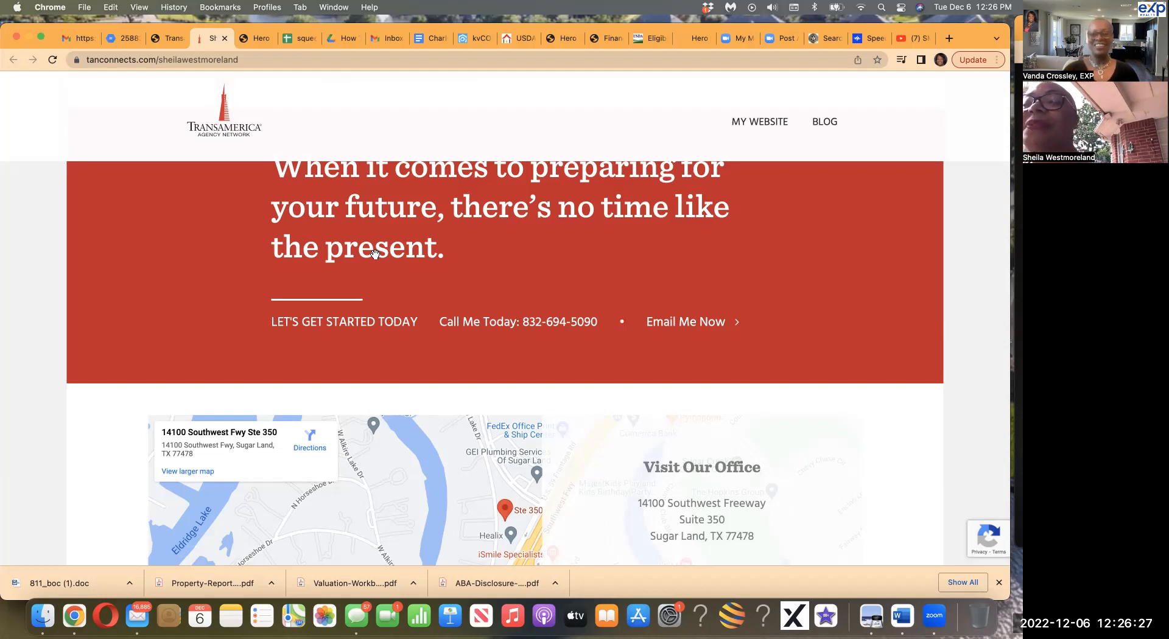
{"action": "mouse_move", "coordinate": [583, 95]}
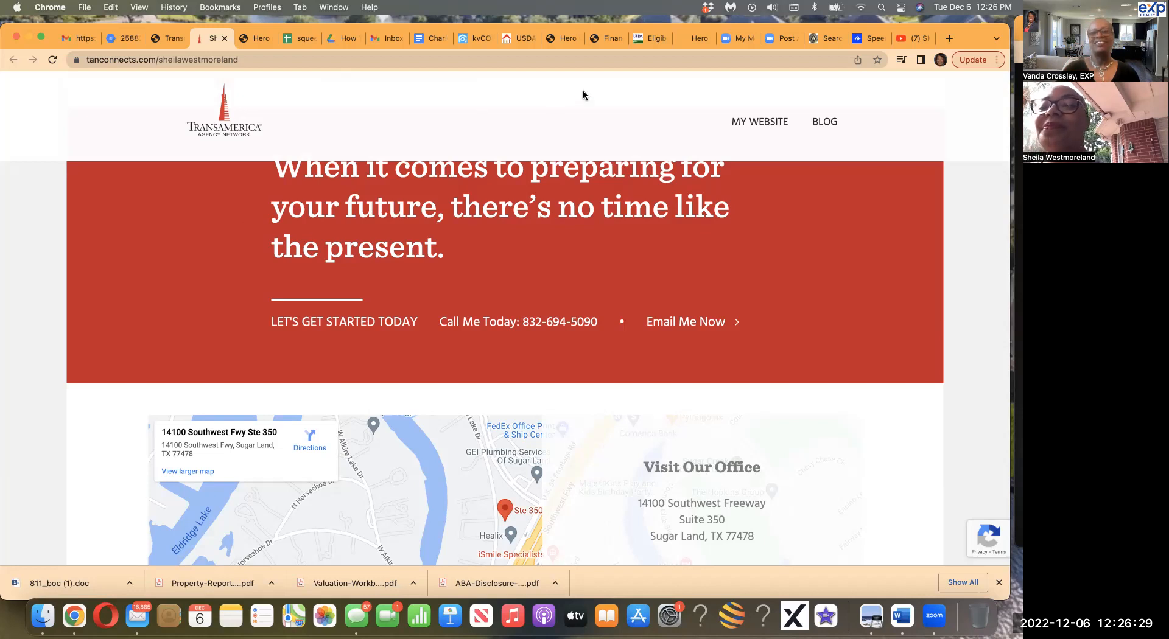